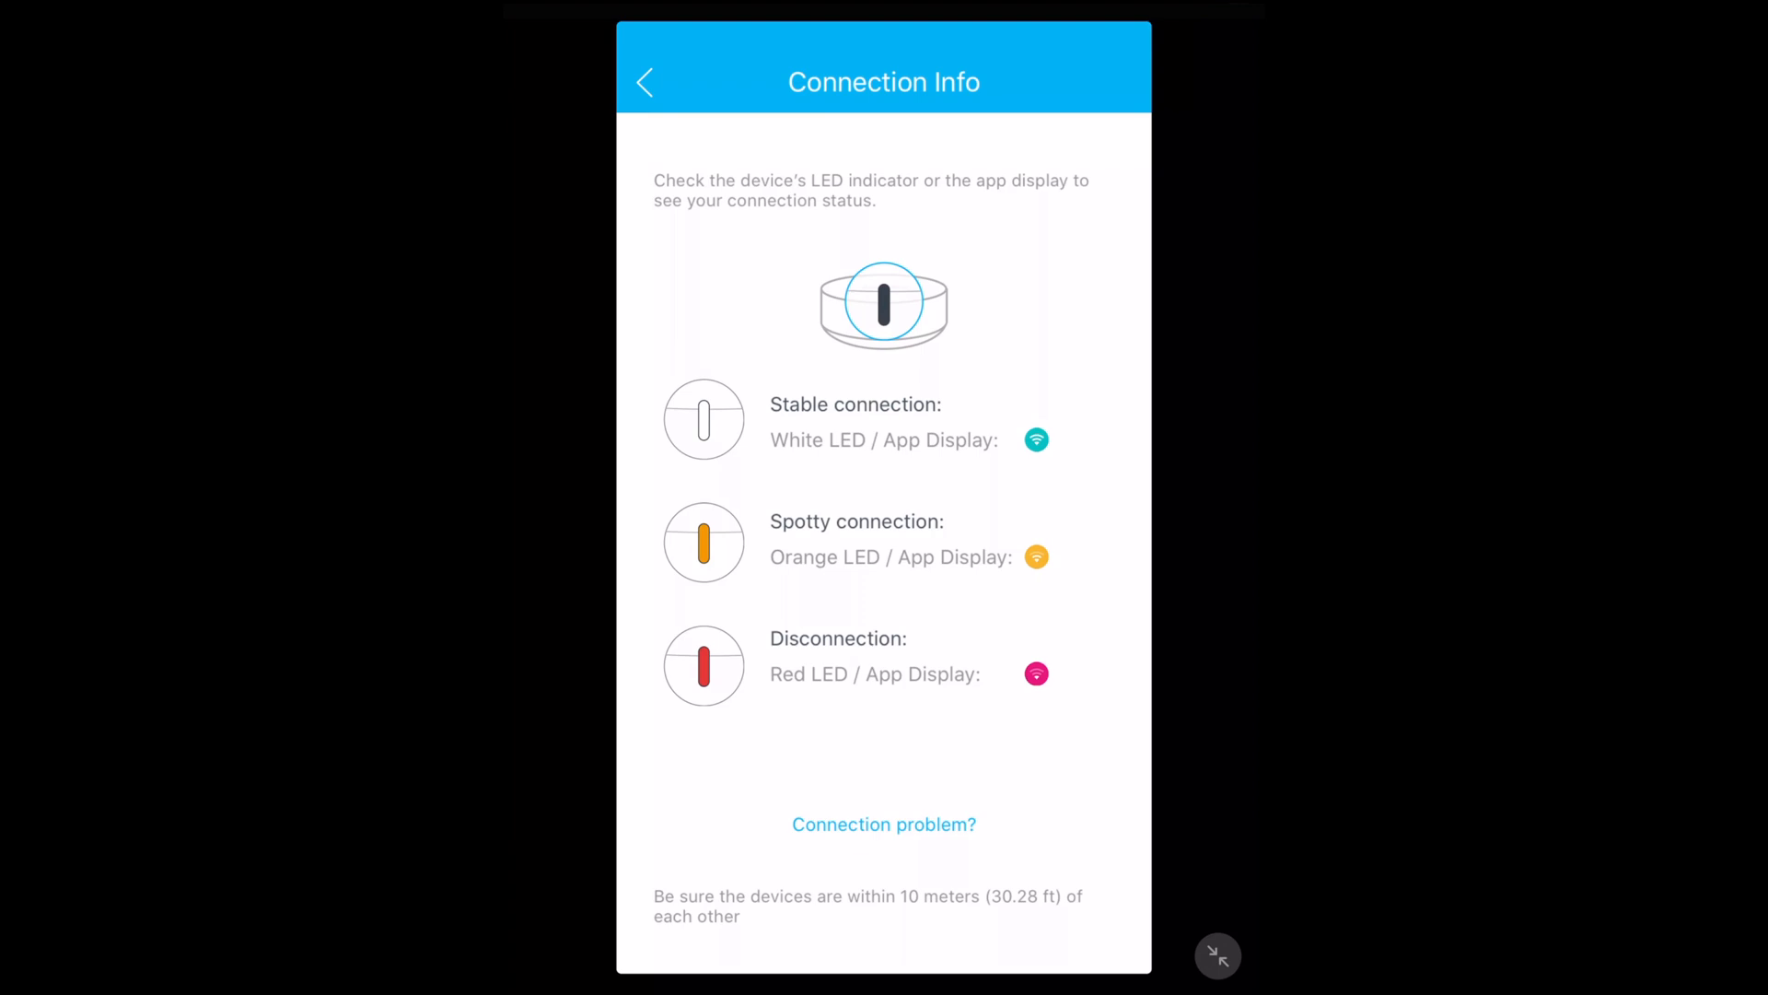
# Leave Connection Info and return to the home dashboard with speed test results.
pyautogui.click(644, 81)
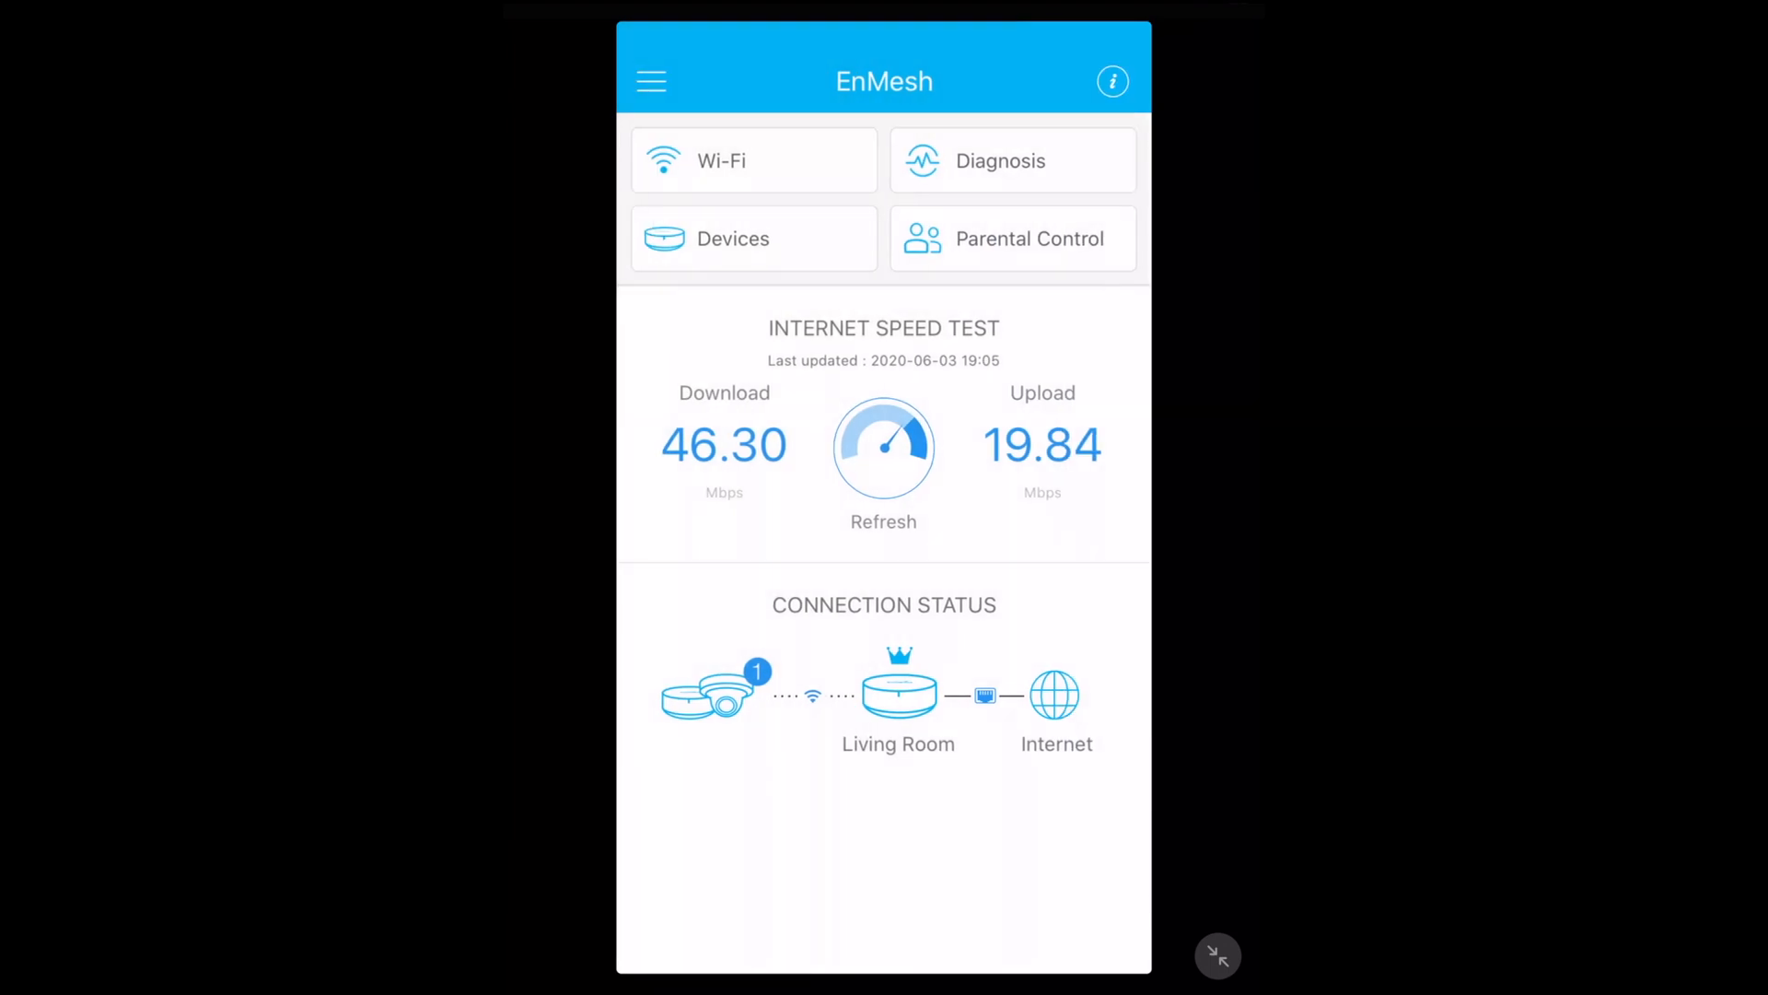
# Review the rickmesh Wi-Fi settings and its advanced channel and bandwidth options.
pyautogui.click(720, 160)
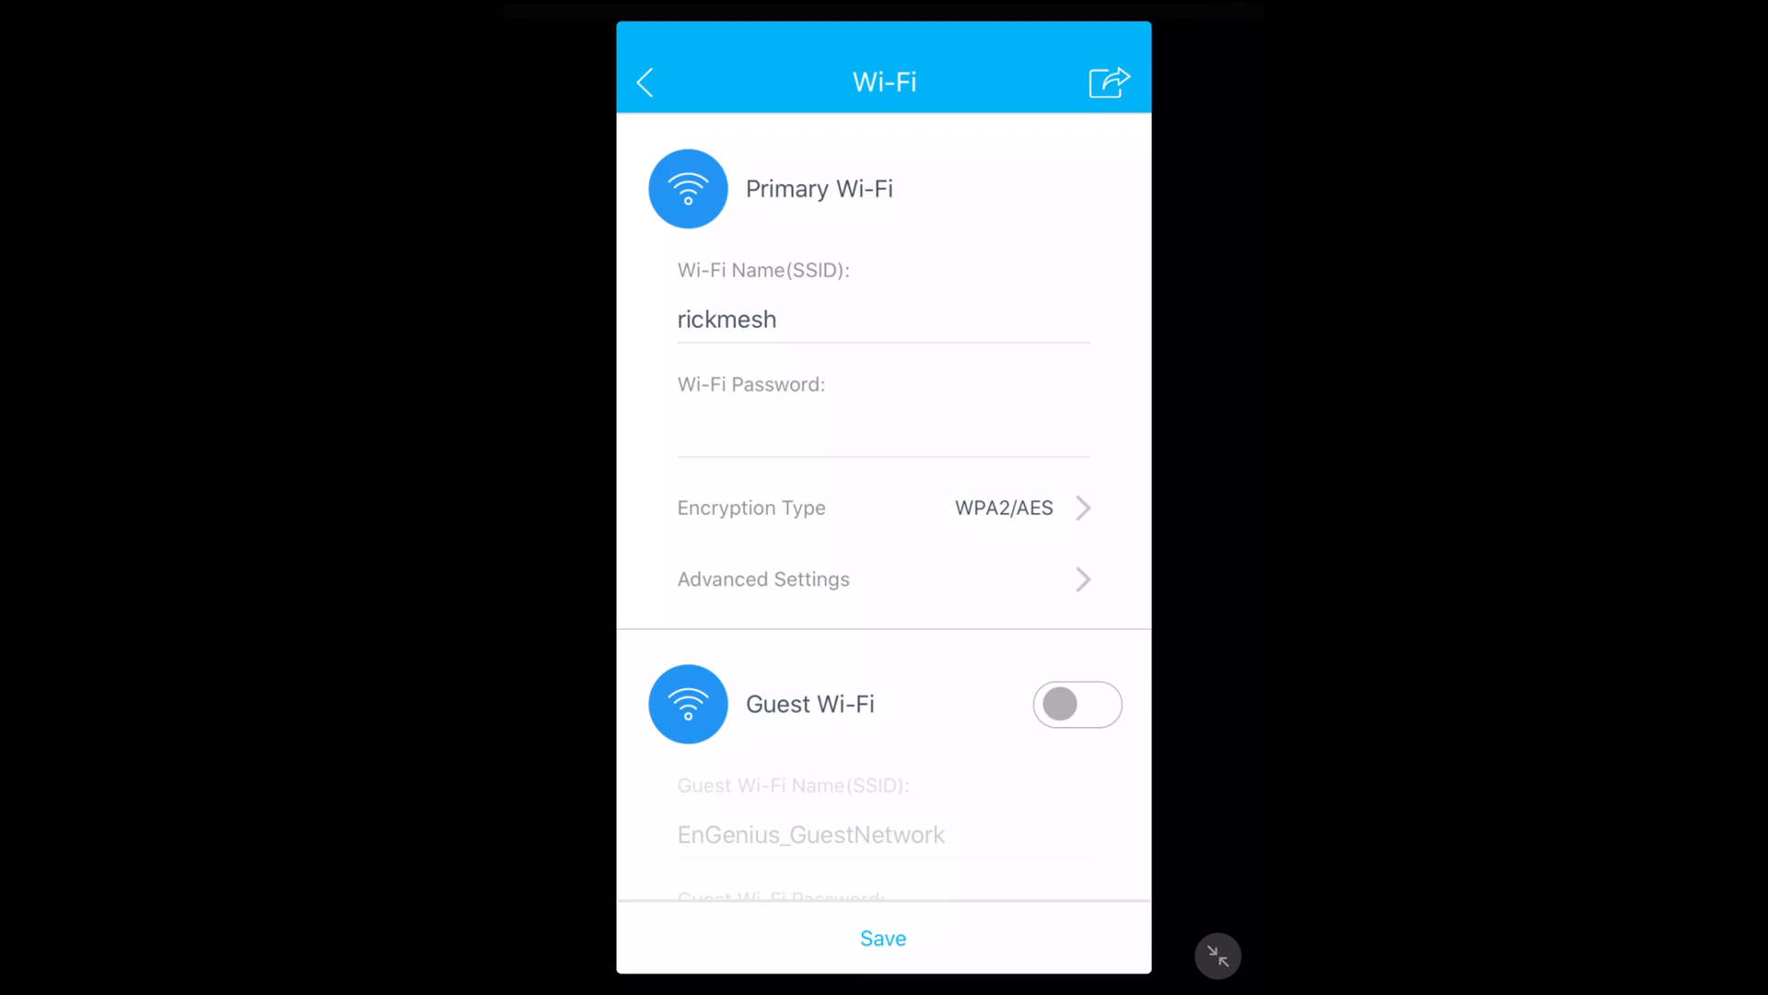
pyautogui.click(1001, 508)
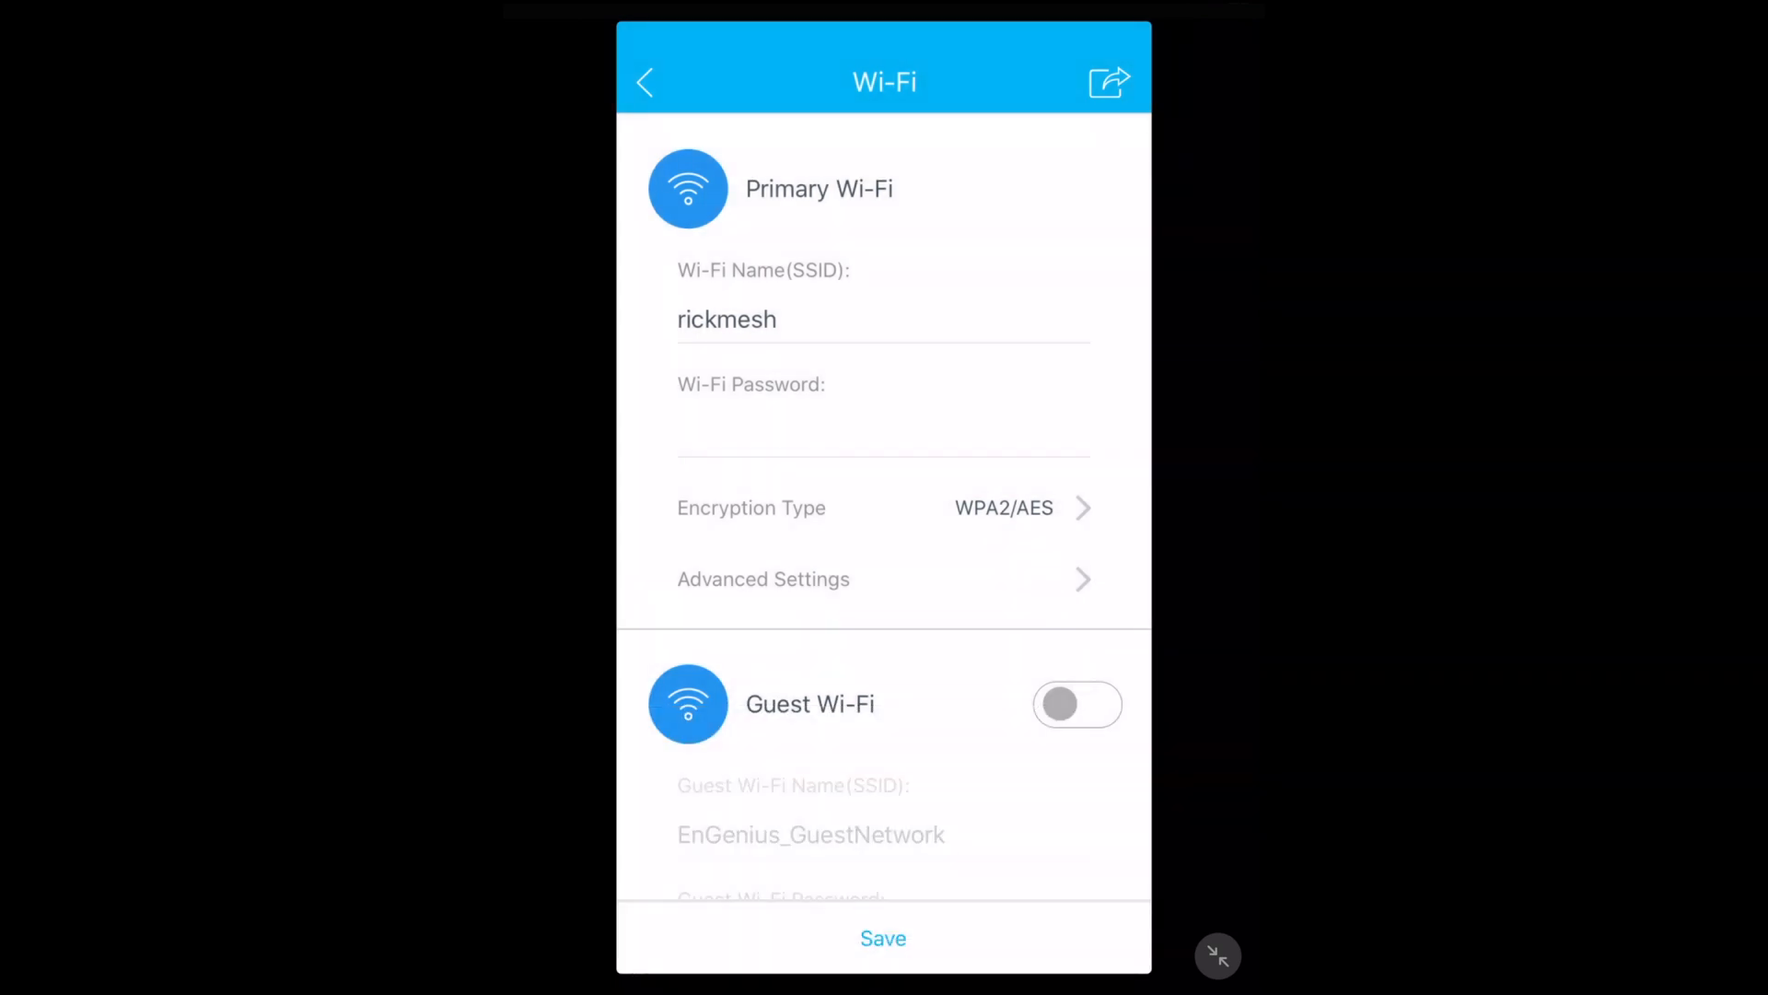
pyautogui.click(763, 578)
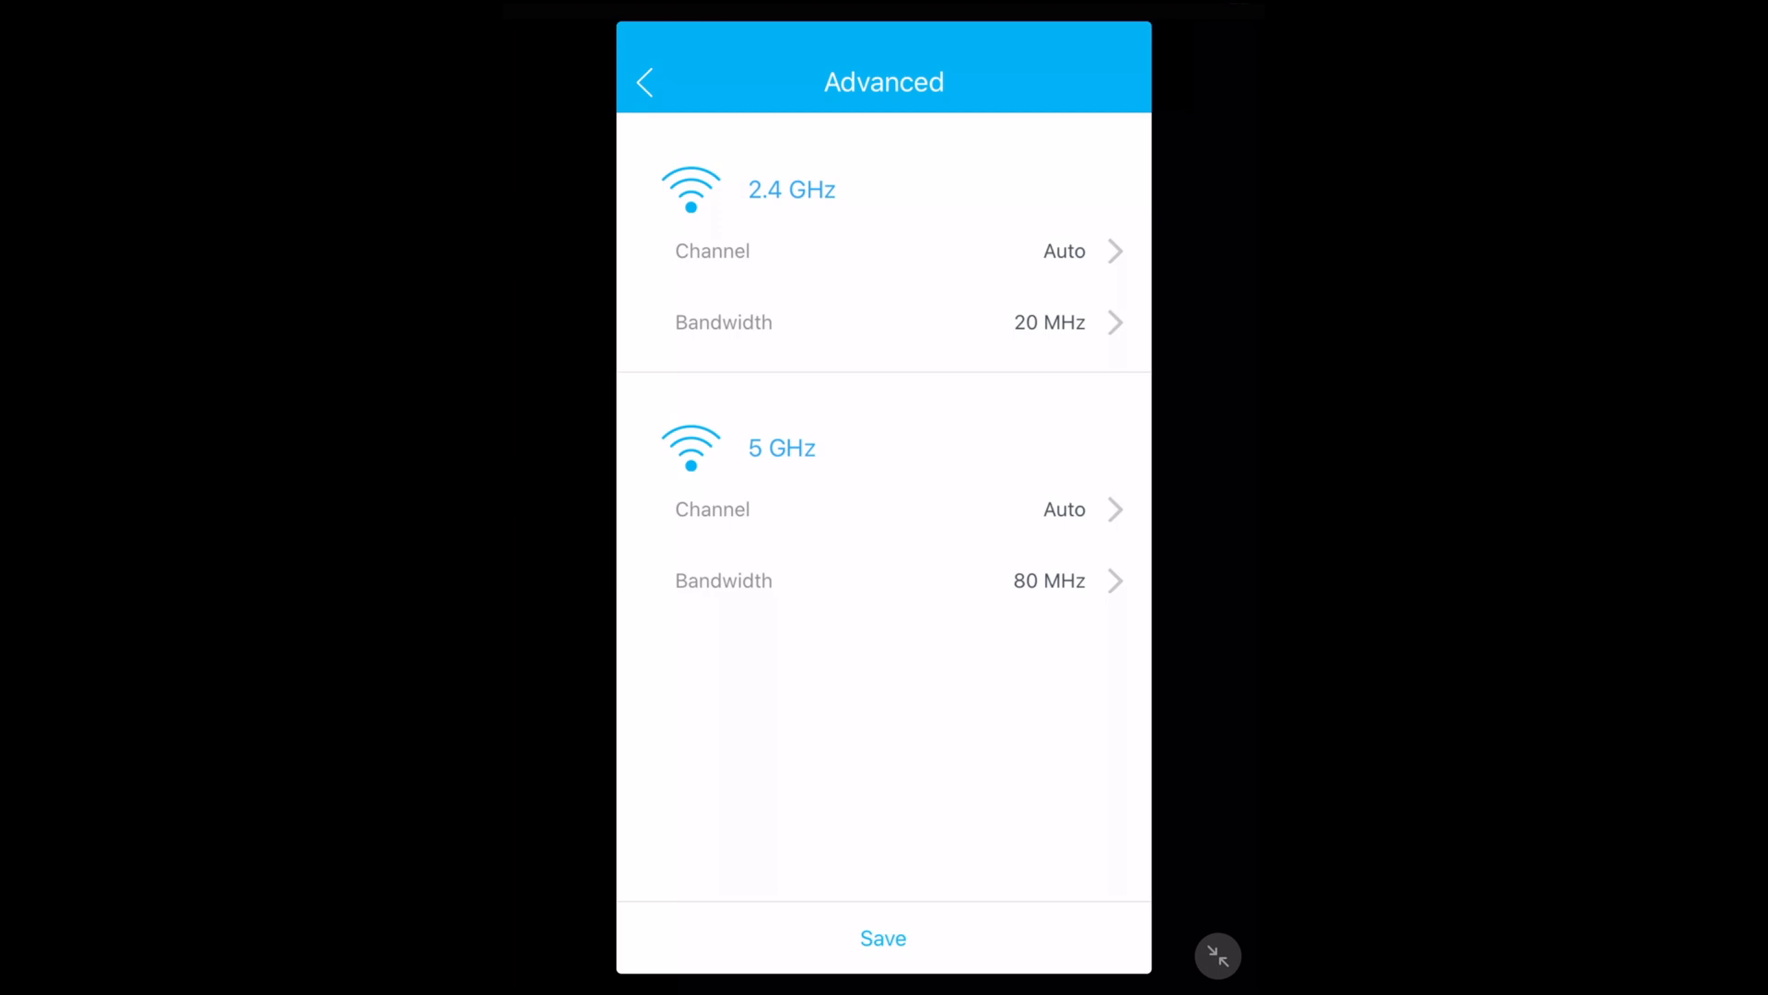
pyautogui.click(1048, 580)
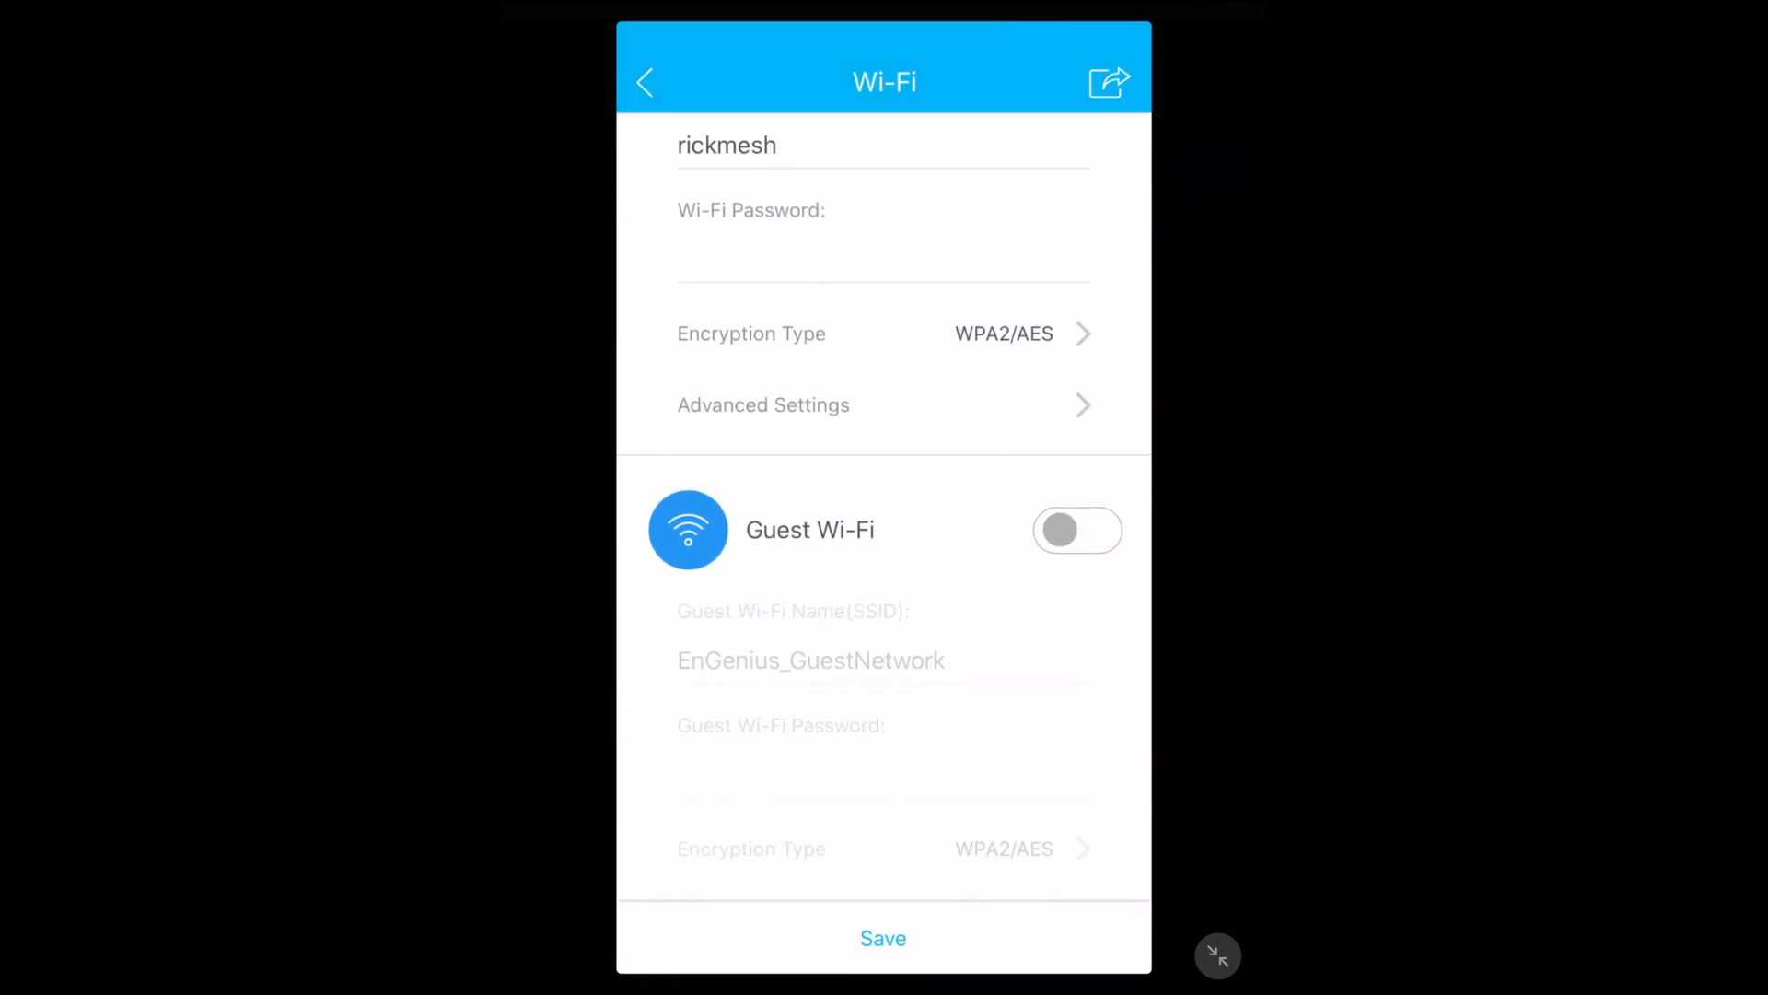
# Switch on guest Wi-Fi EnGenius_GuestNetwork and view the Mesh Network diagnosis.
pyautogui.click(1075, 530)
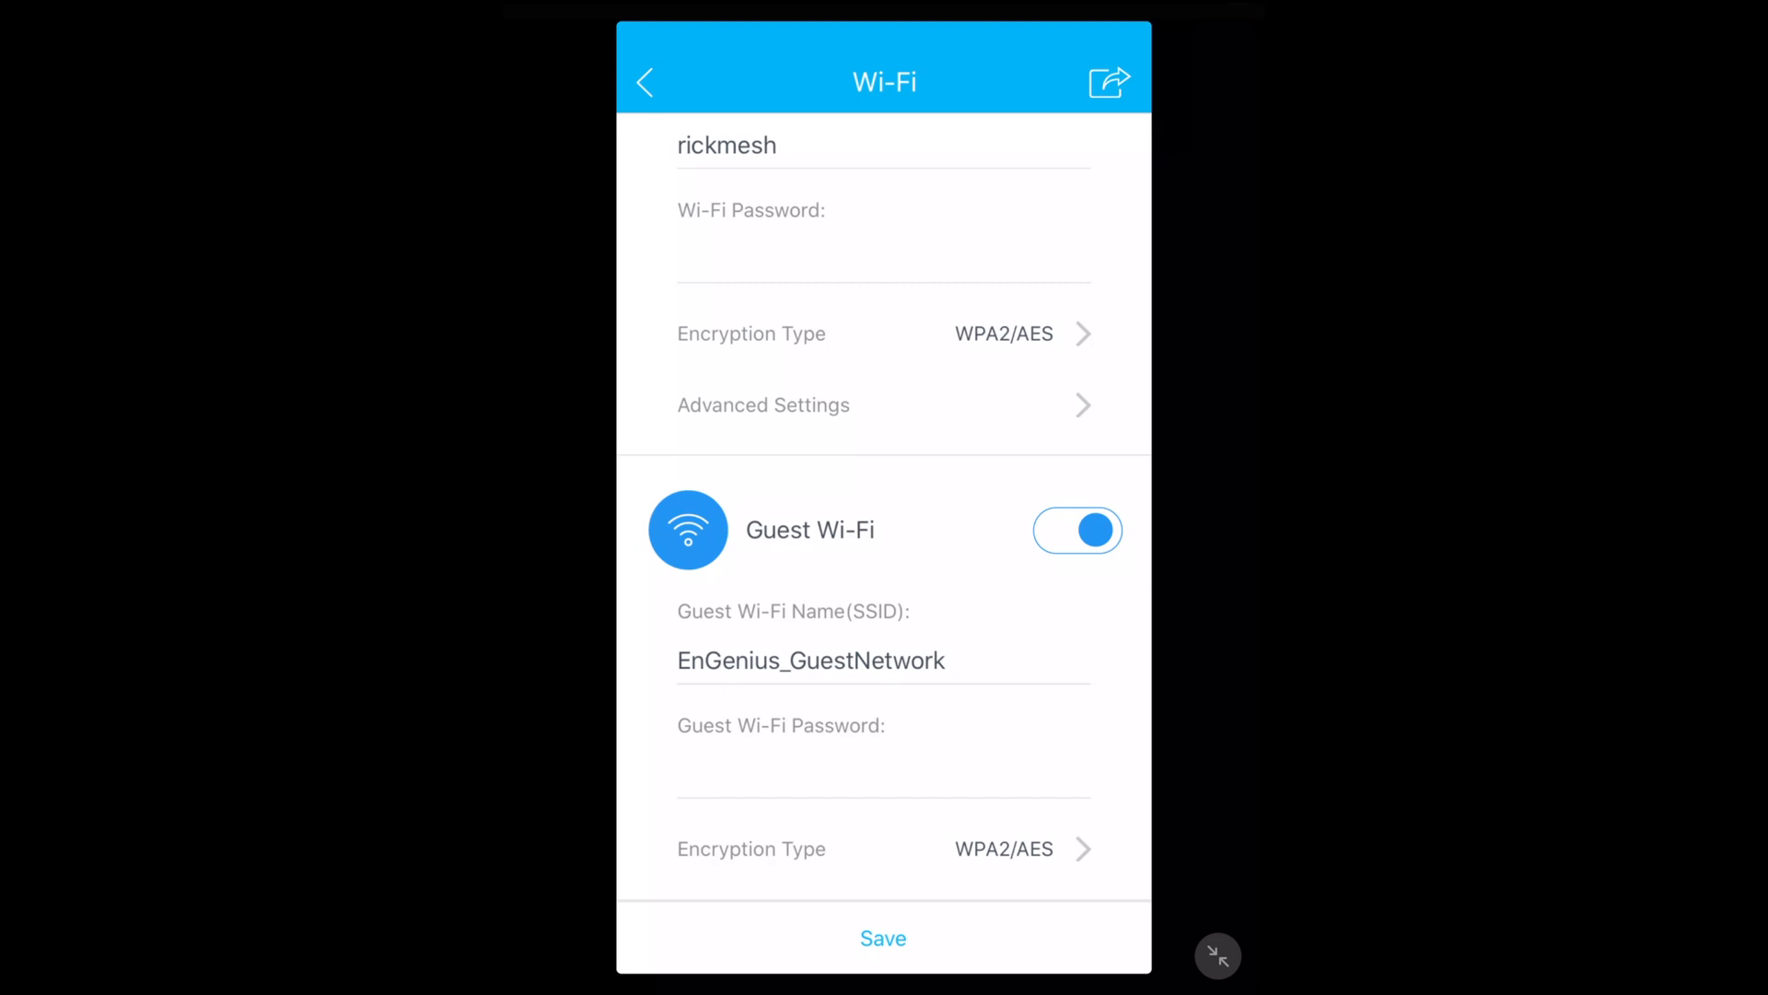
pyautogui.click(644, 81)
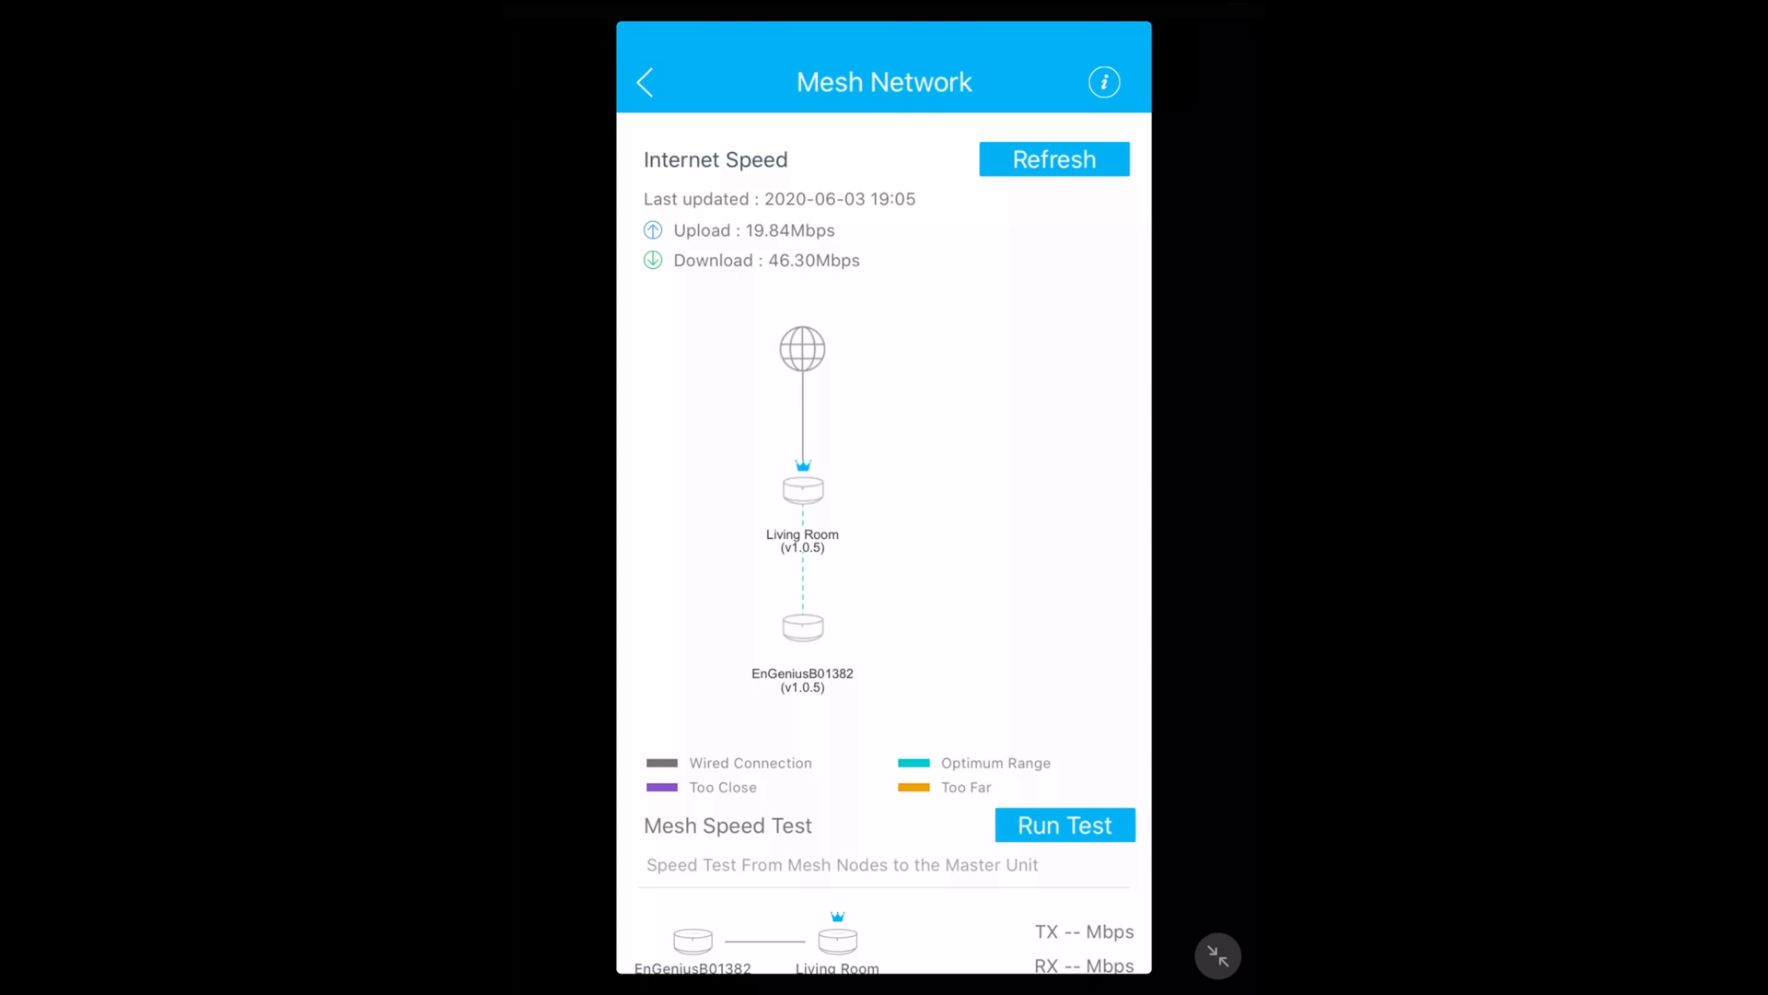
# Run the mesh speed test (TX 244, RX 243 Mbps), then go to Devices.
pyautogui.click(1054, 159)
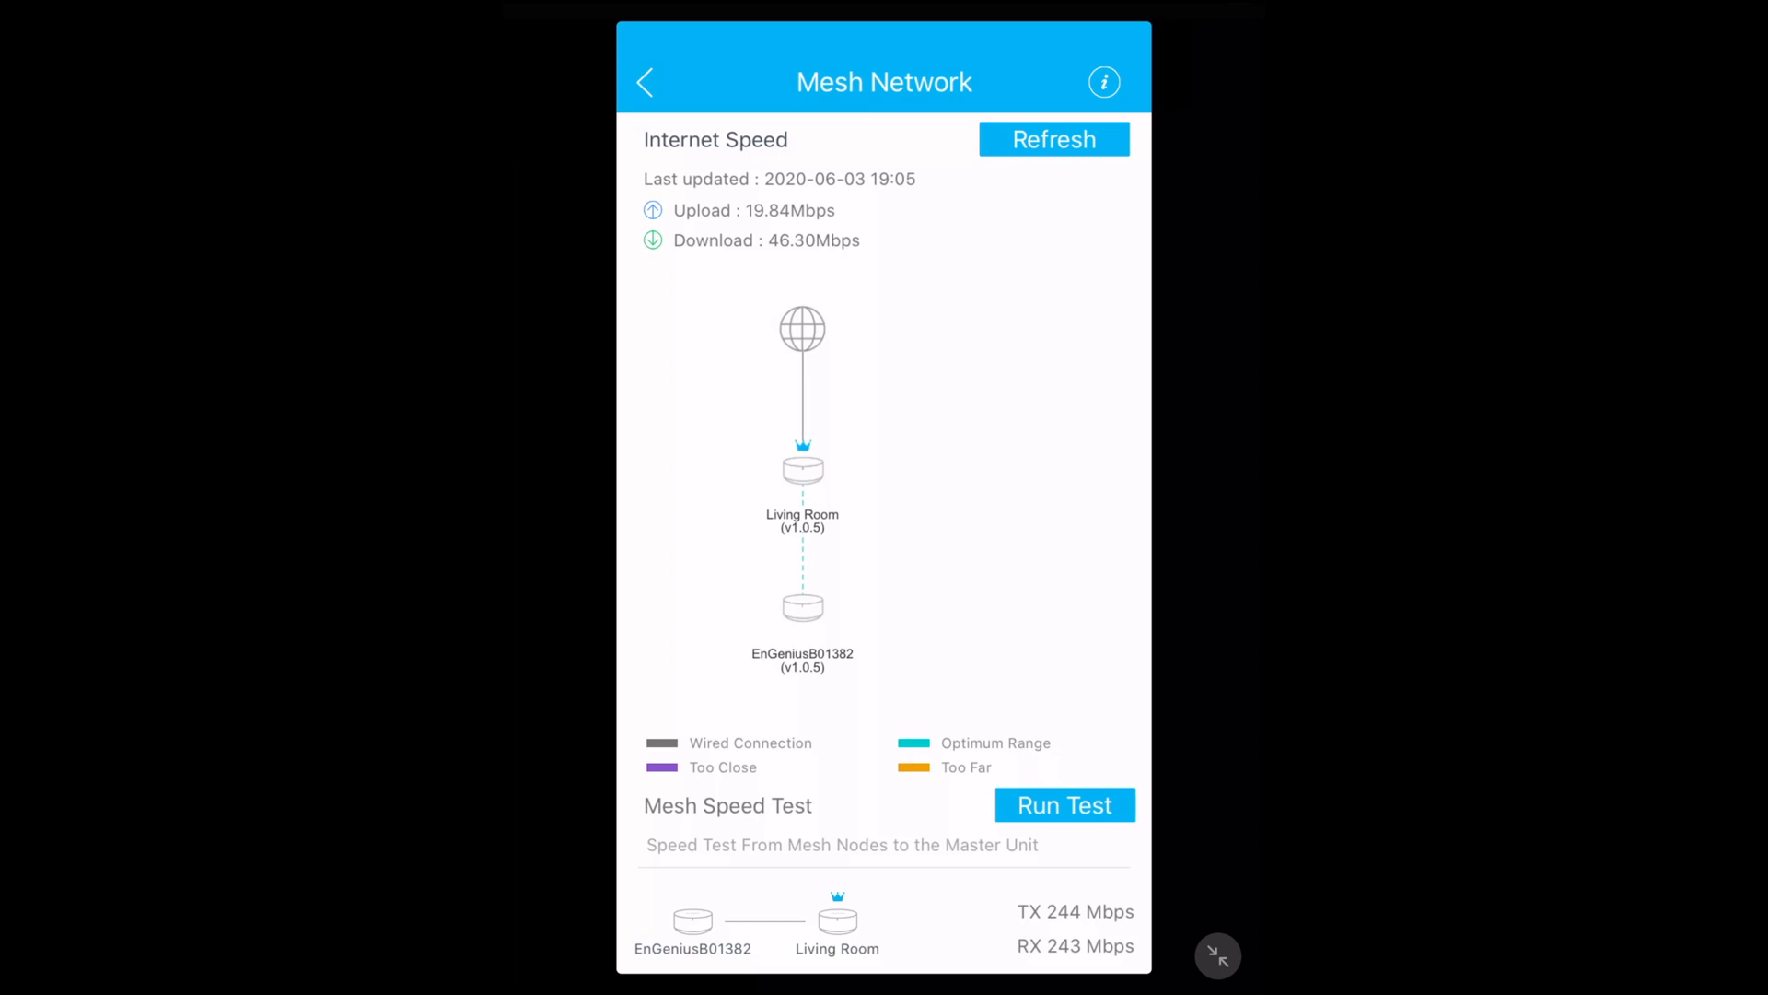
pyautogui.click(644, 81)
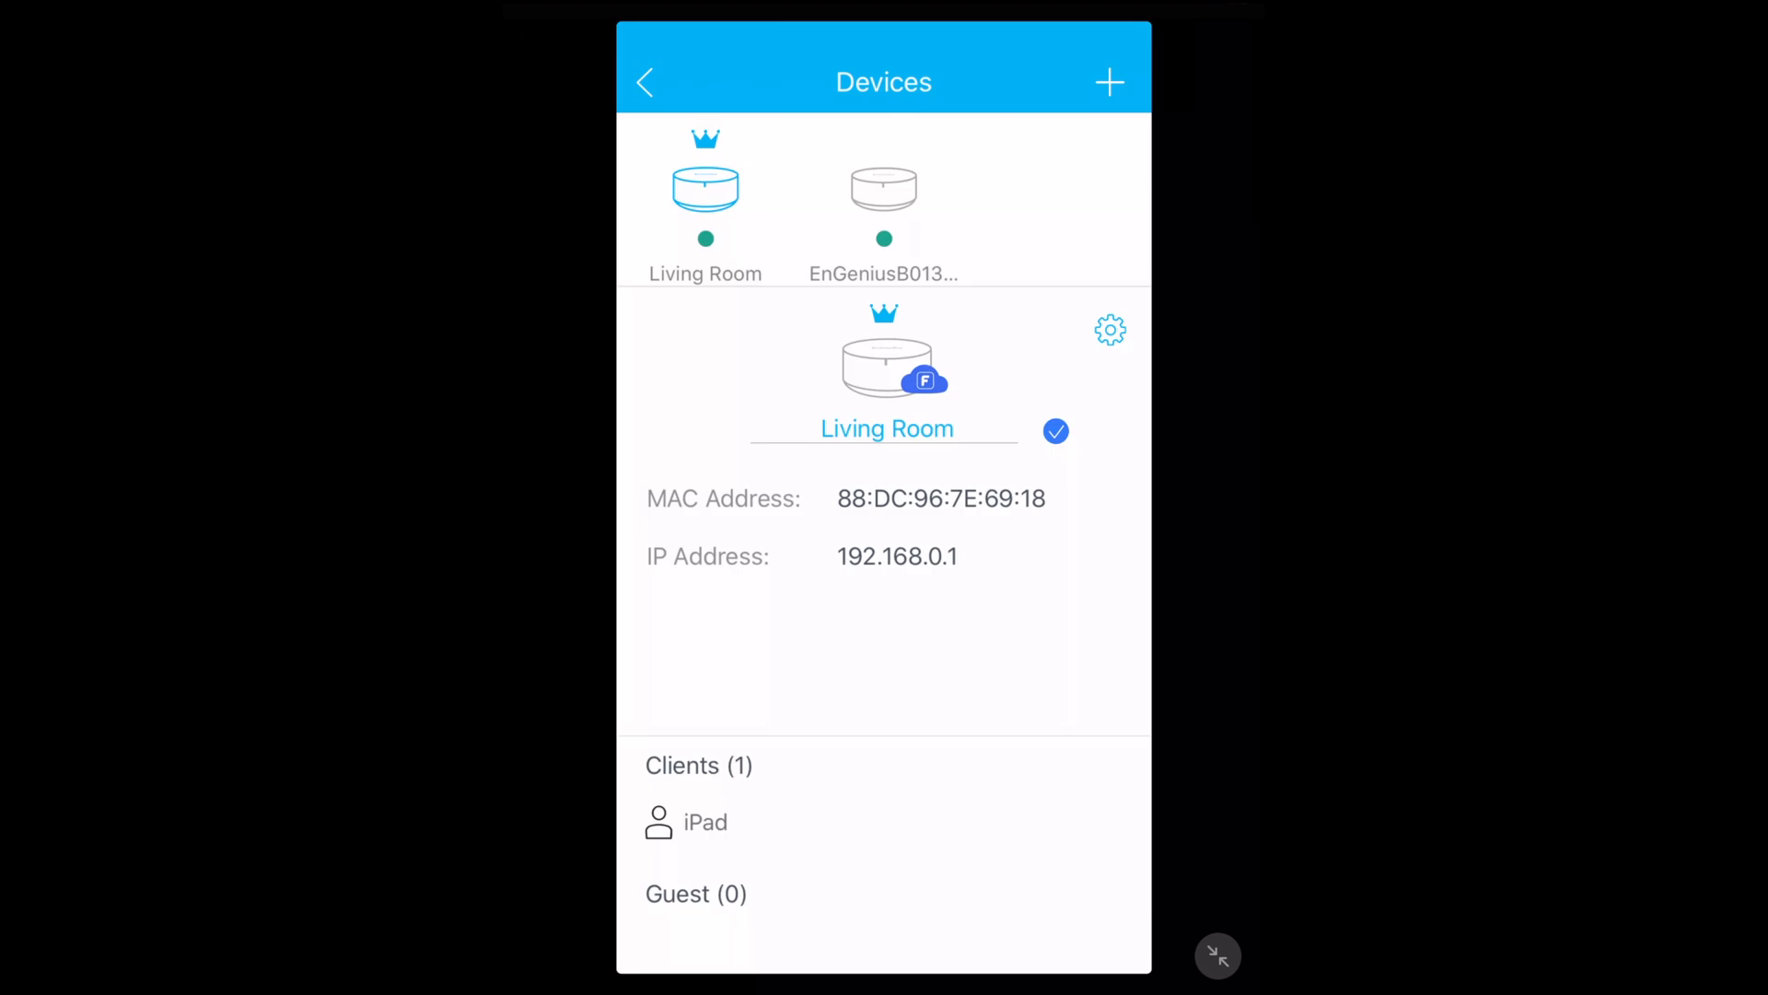
# View node EnGeniusB01382's range and client details, then its Advanced page.
pyautogui.click(883, 188)
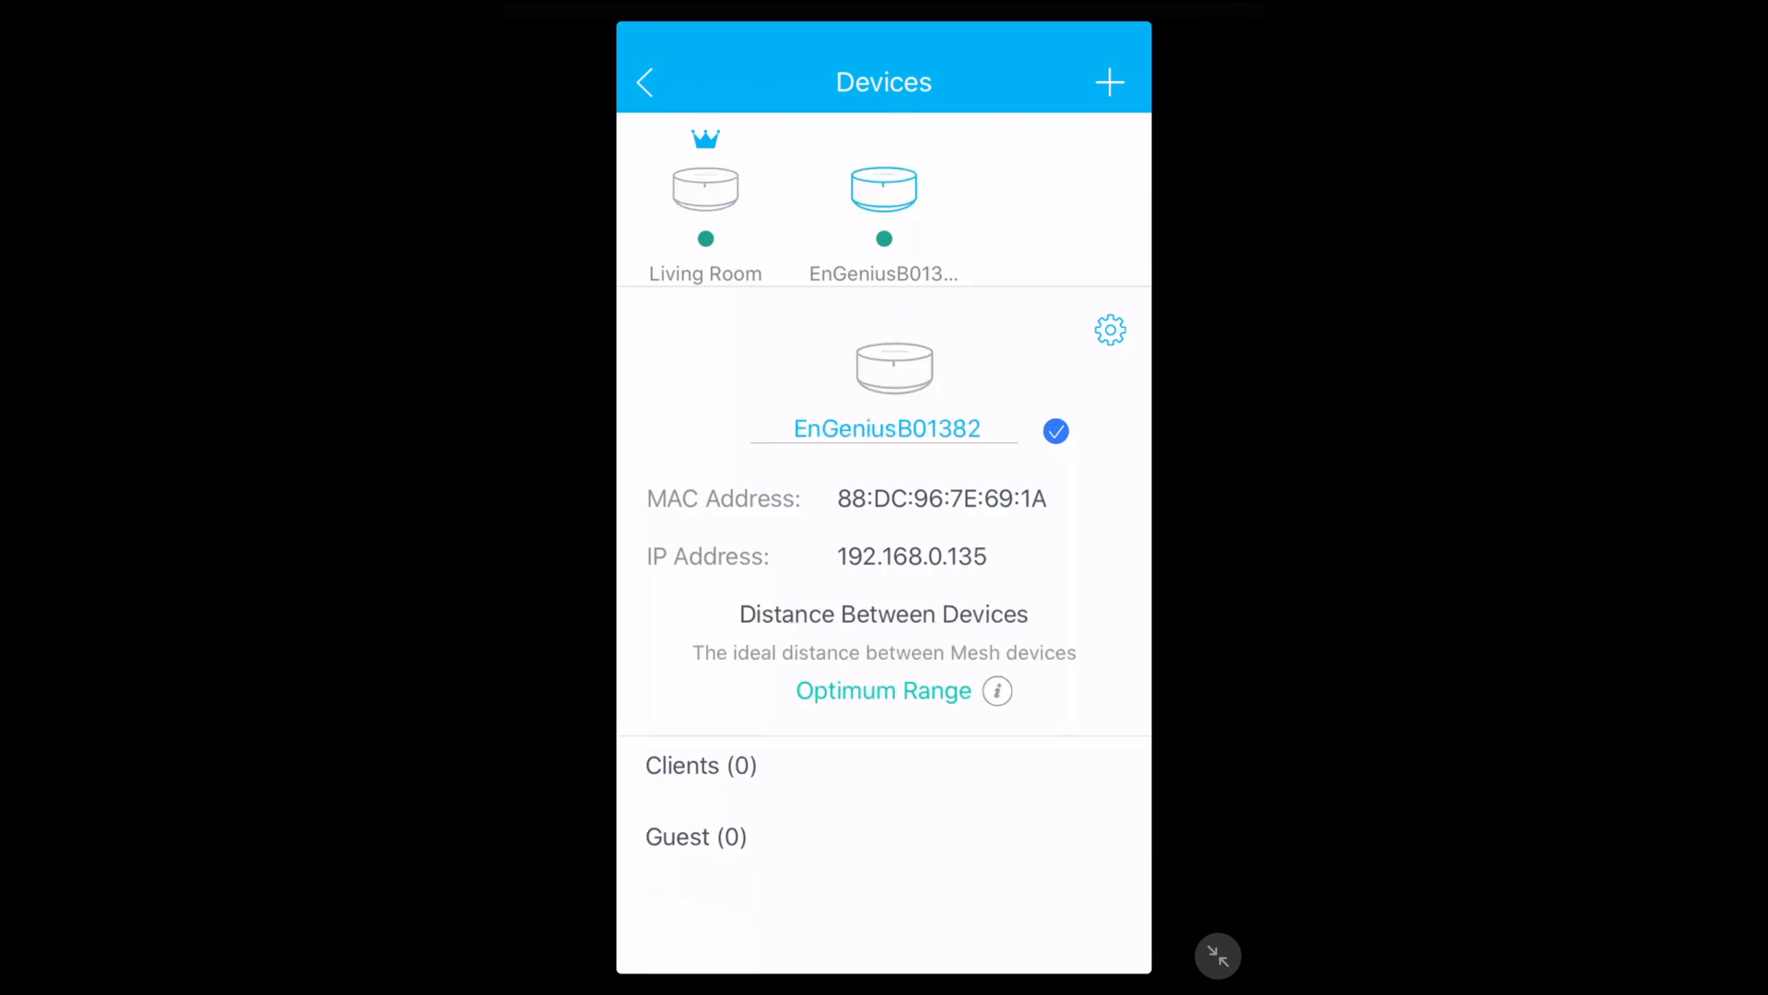
pyautogui.click(705, 190)
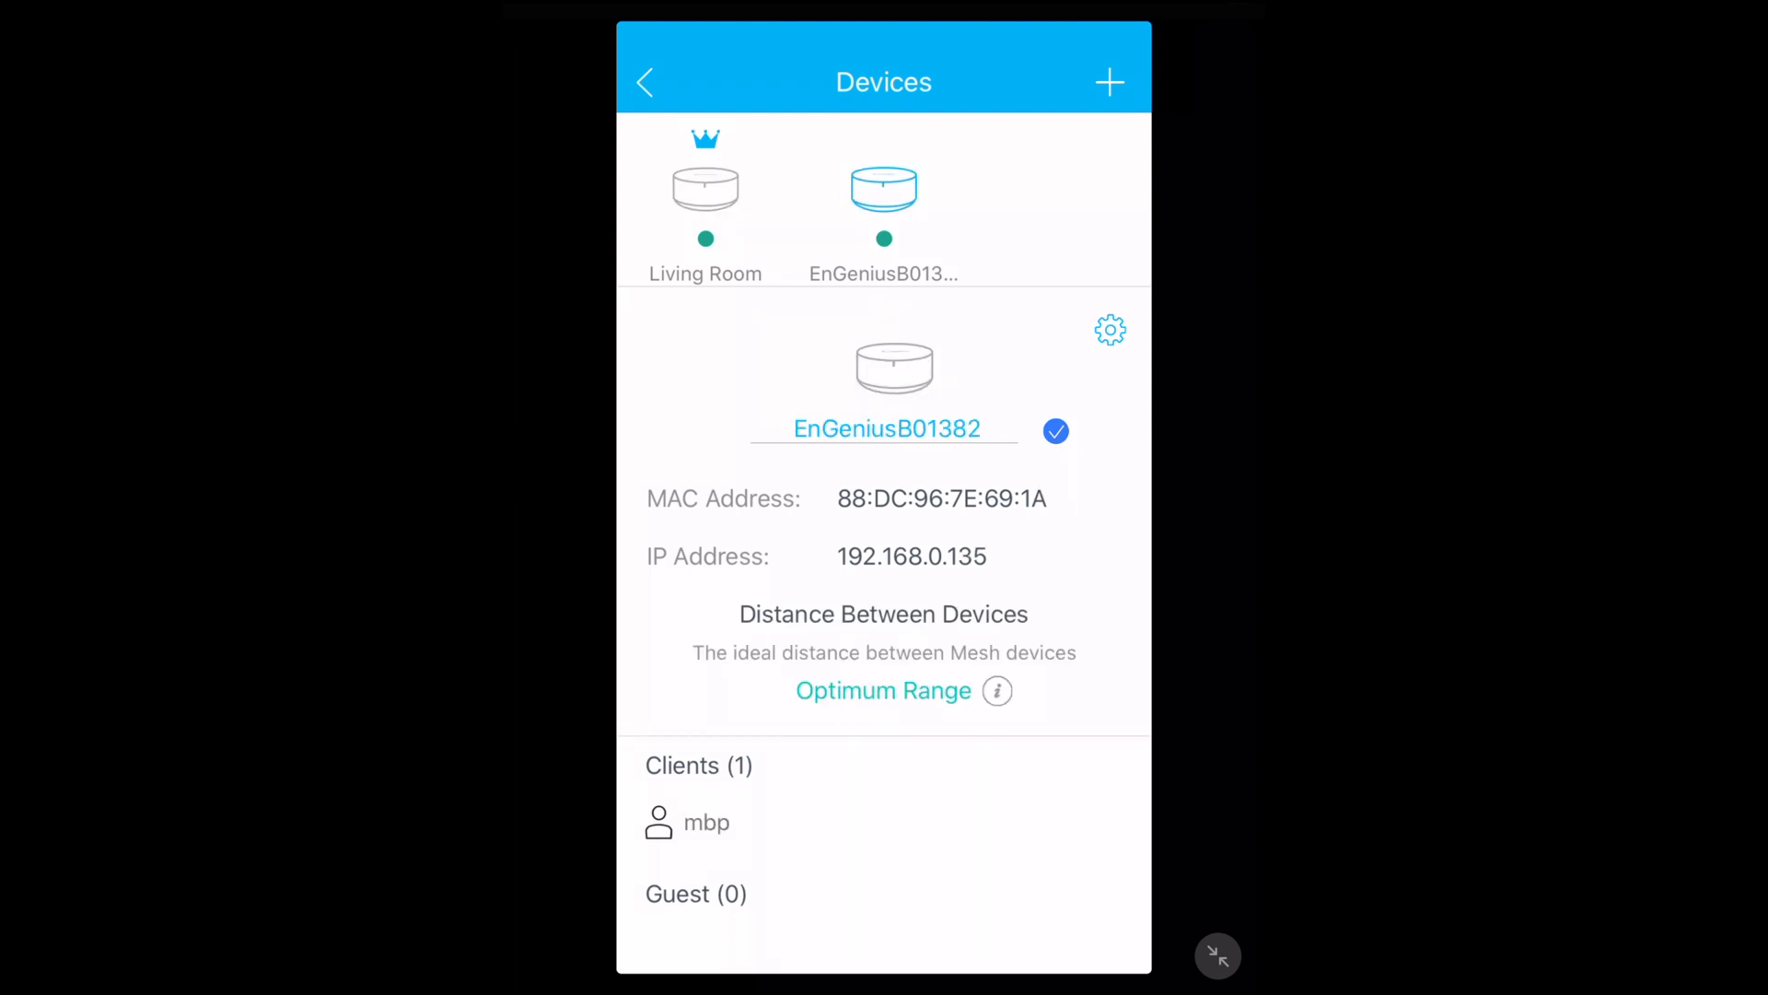
pyautogui.click(1109, 330)
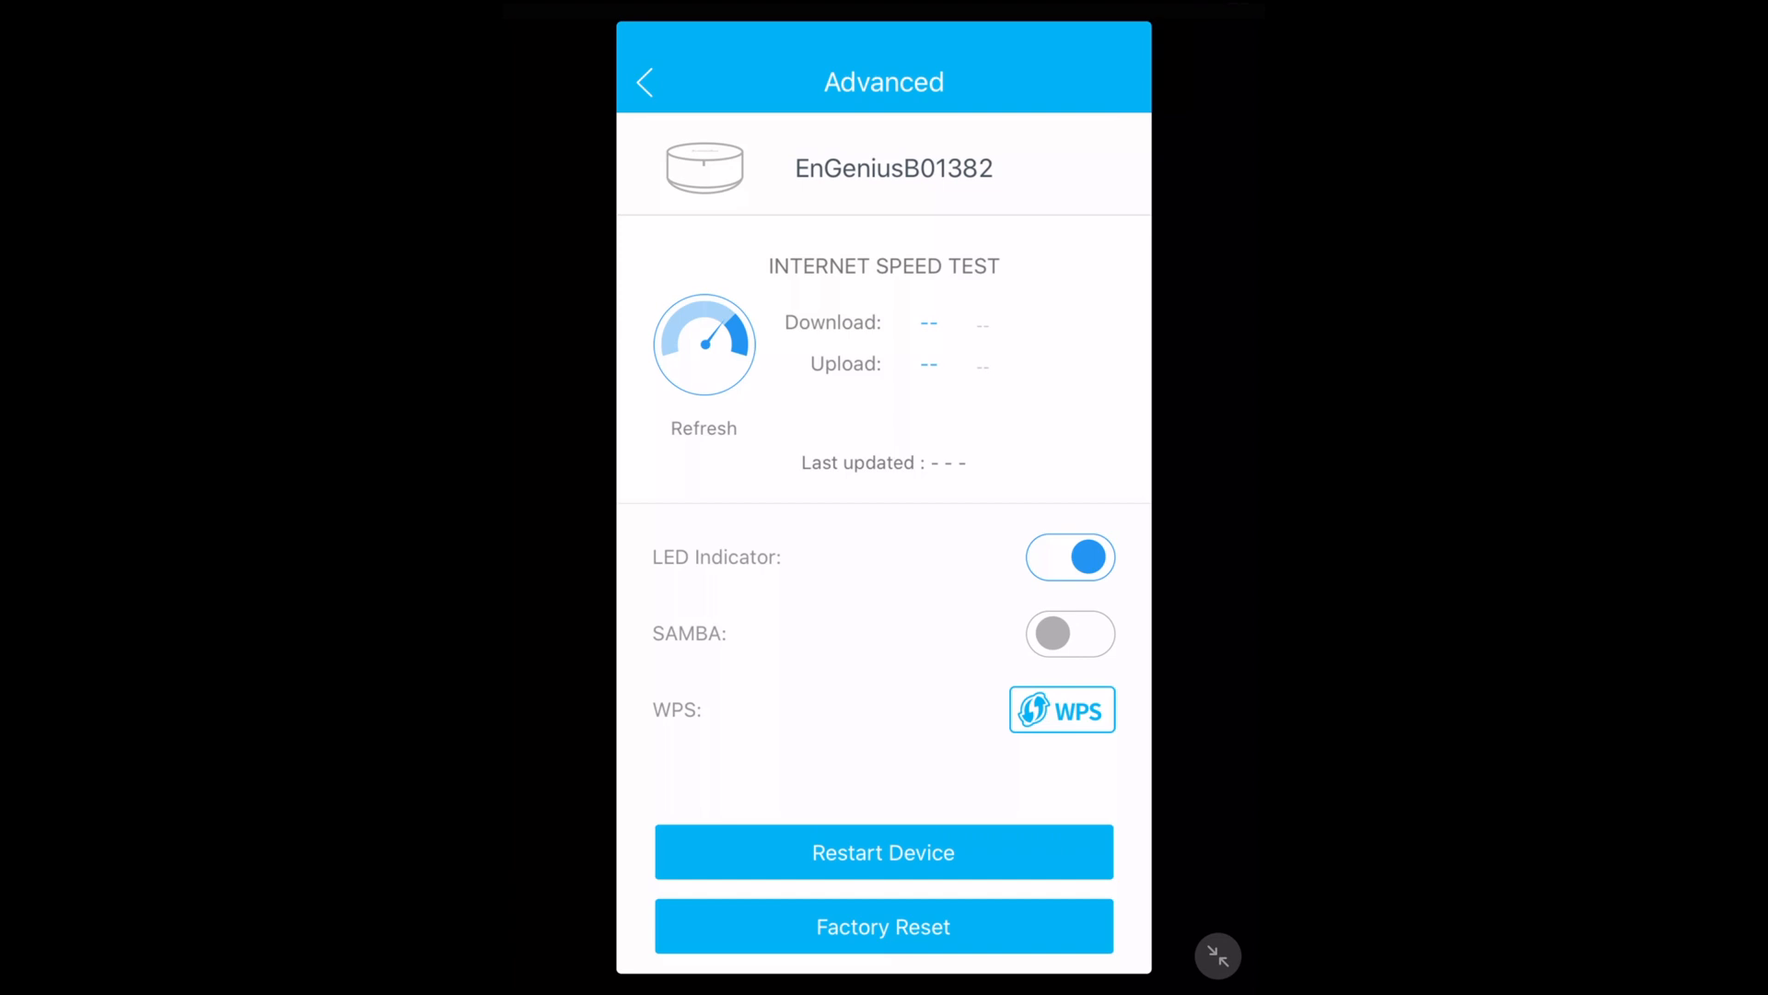
# Turn off EnGeniusB01382's LED indicator and go to Parental Control.
pyautogui.click(1070, 556)
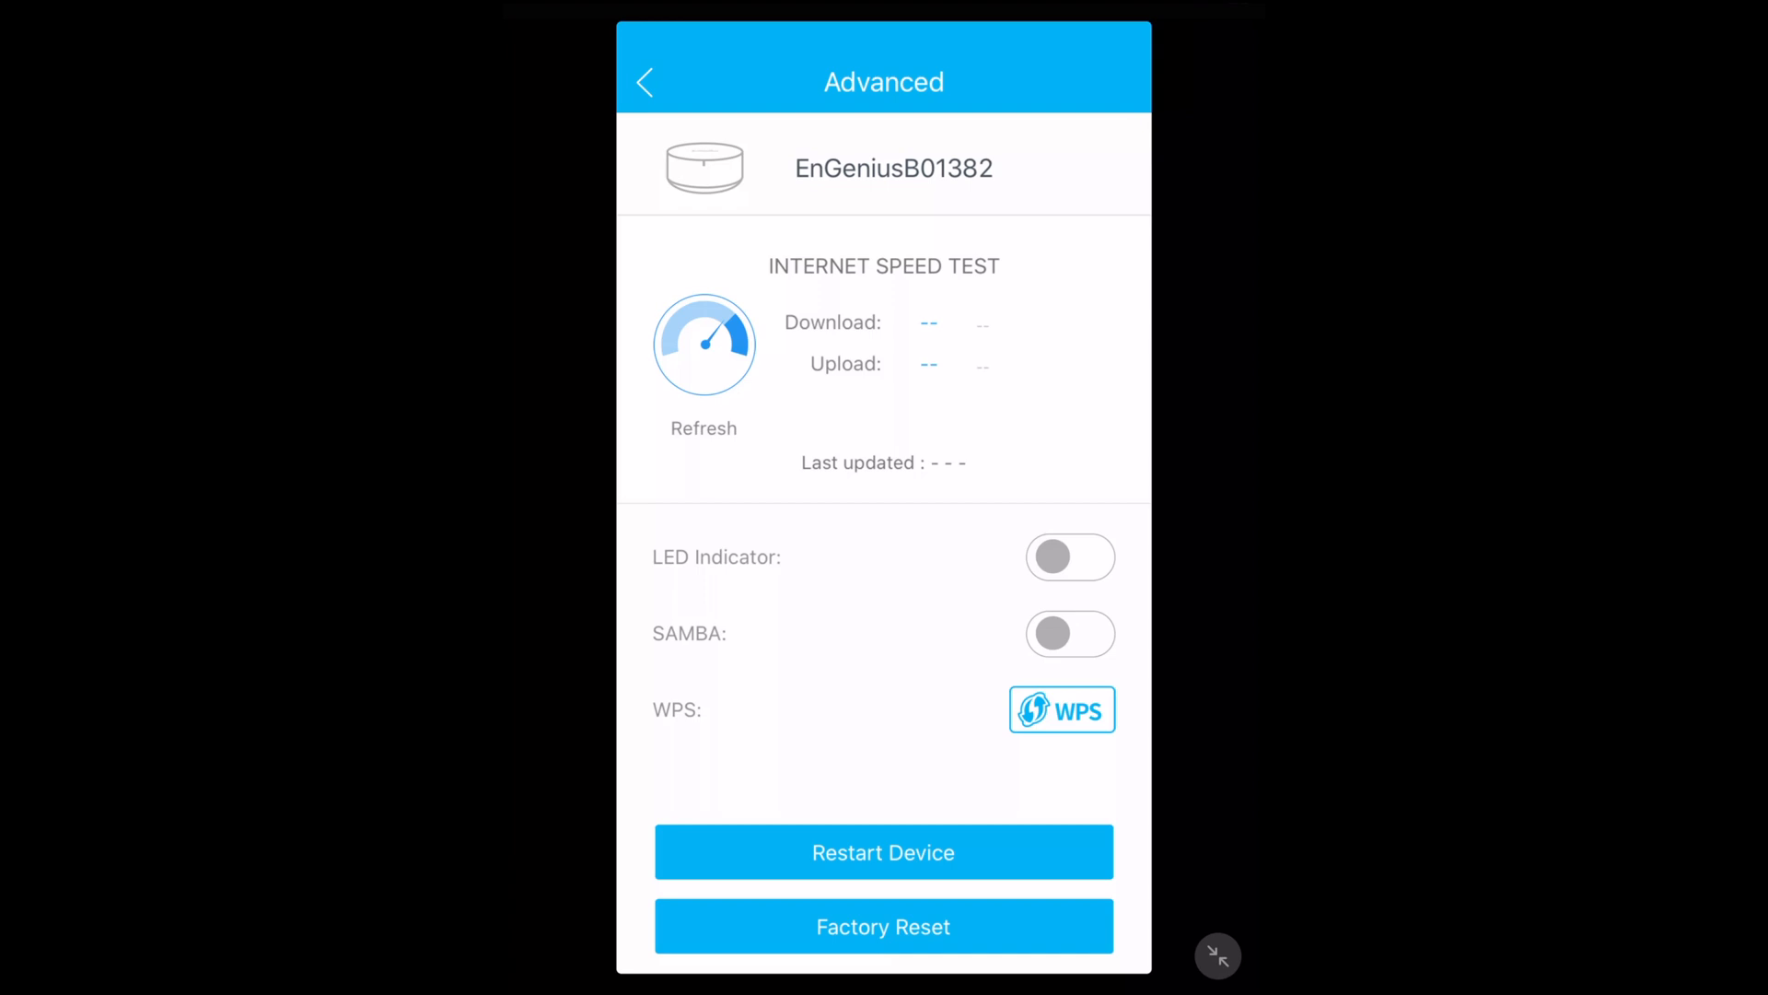
pyautogui.click(1069, 557)
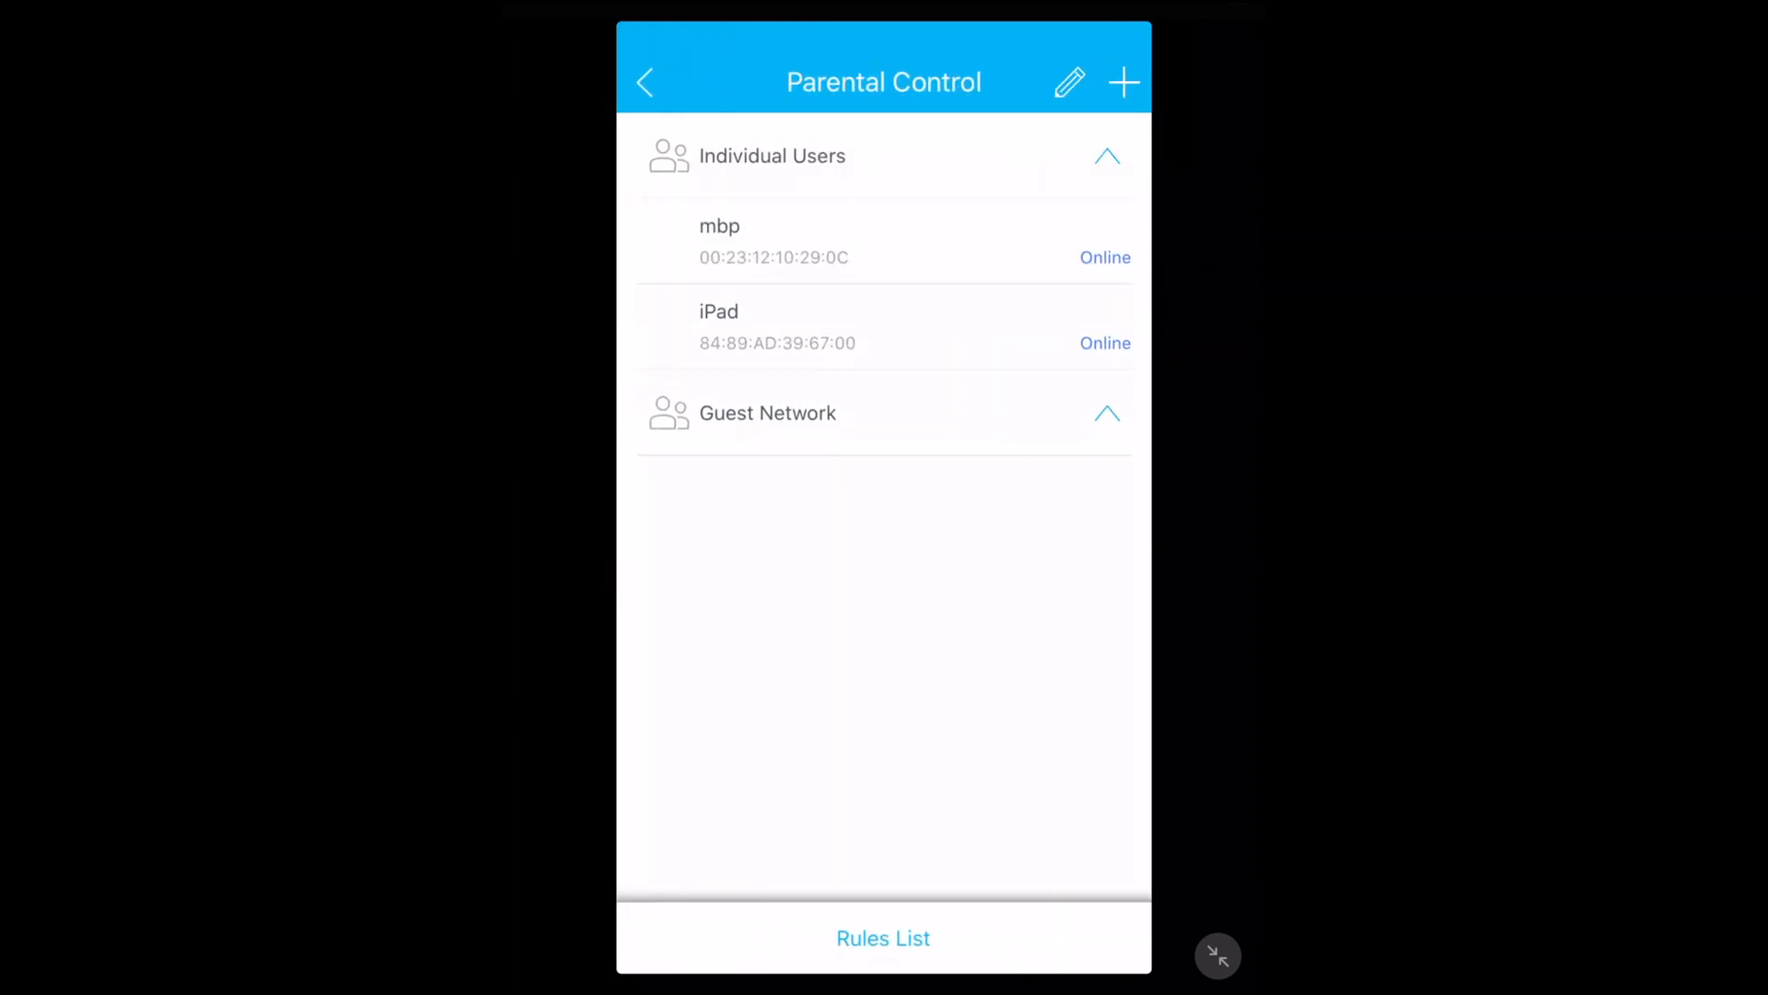
# Preview a new rule with weekly schedule and Video Media filter (hbo, mlb, netflix).
pyautogui.click(720, 240)
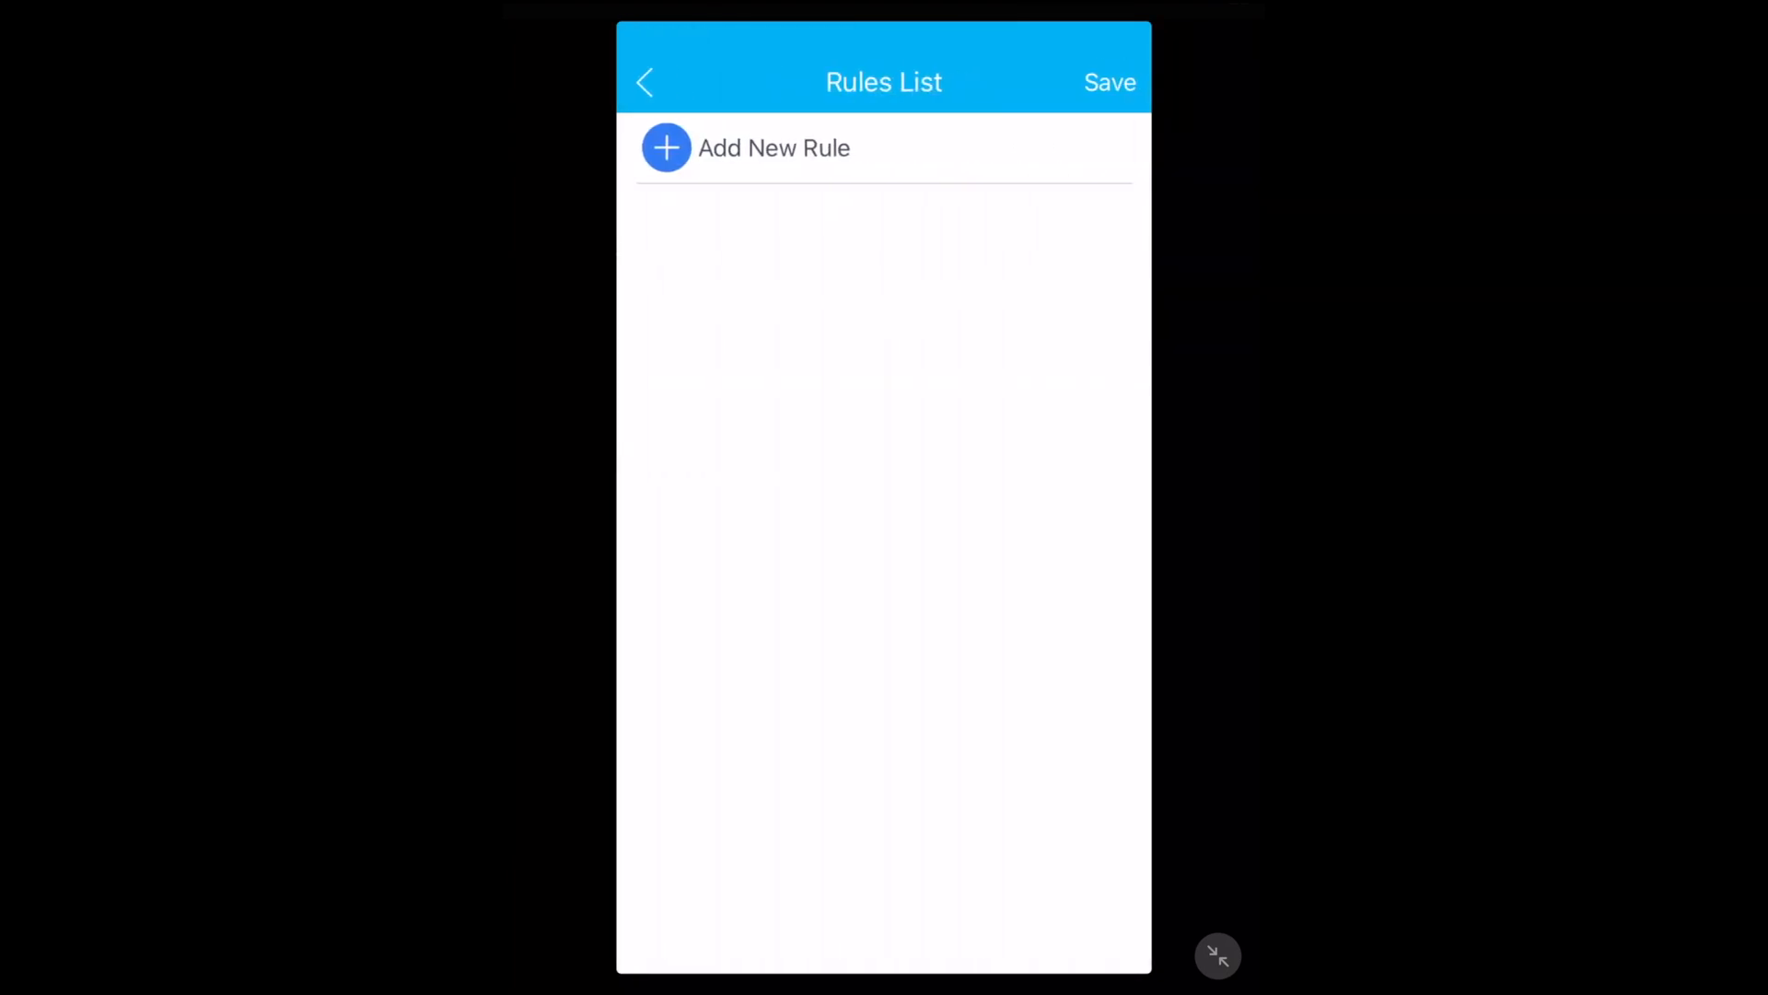
pyautogui.click(774, 147)
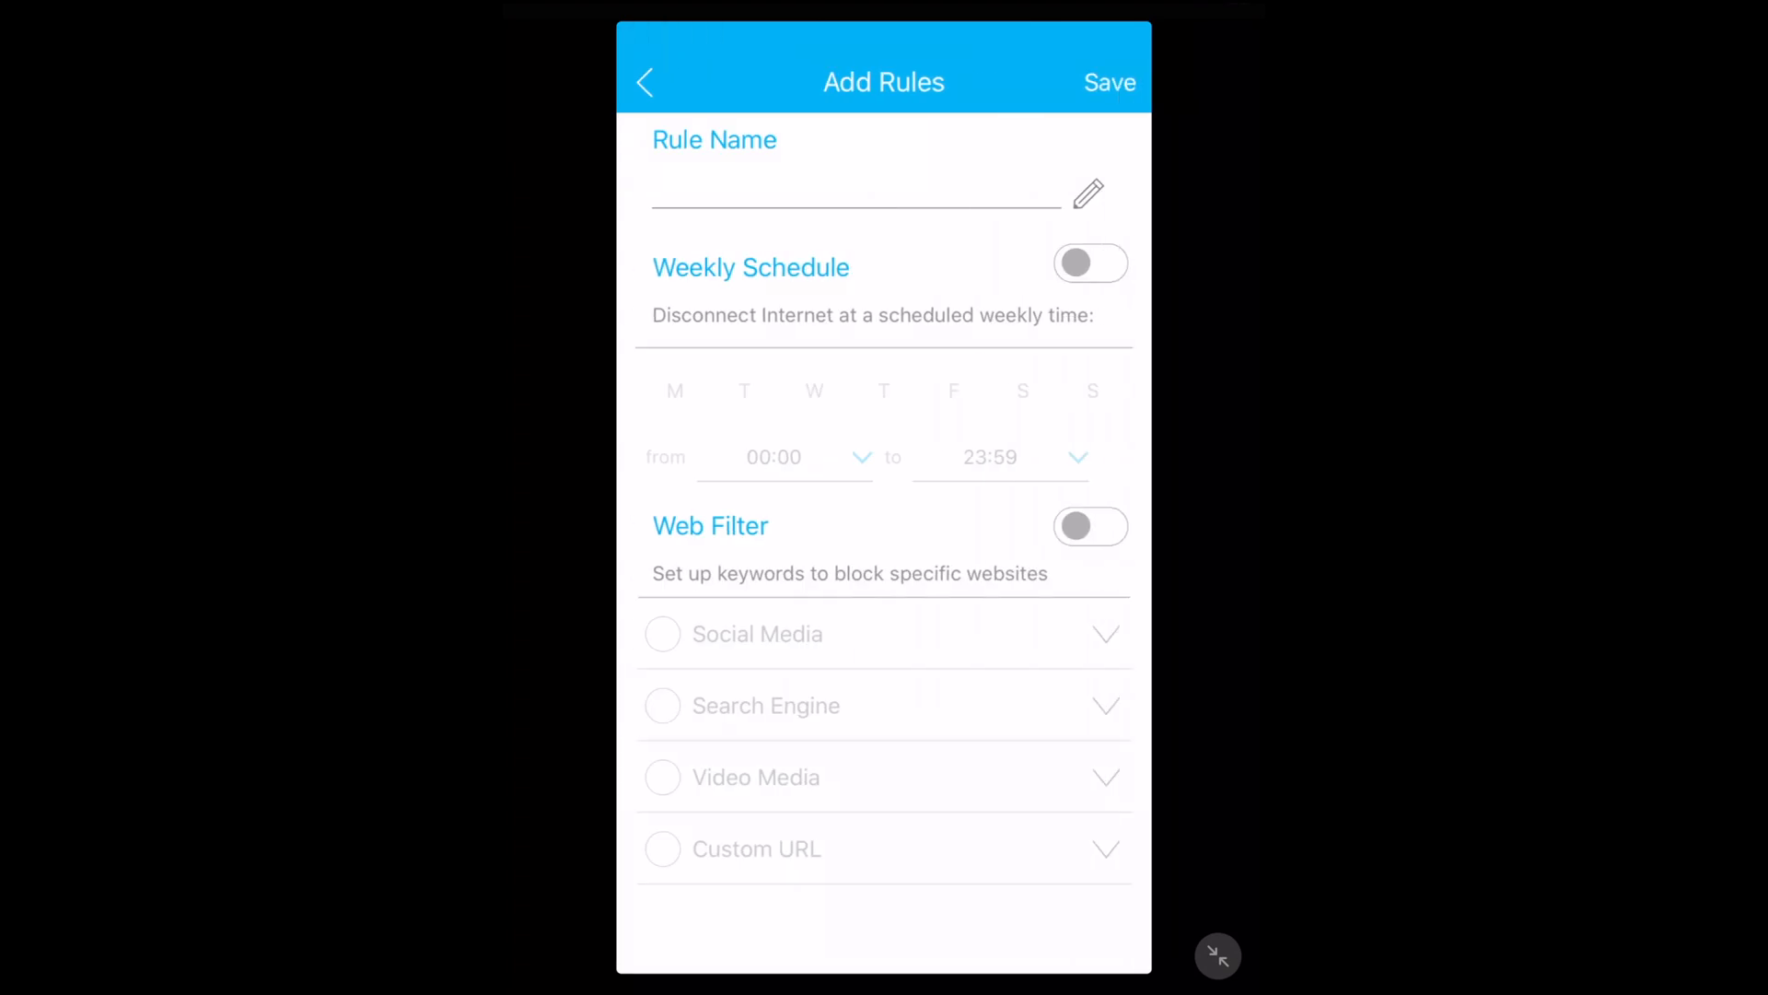
pyautogui.click(1089, 262)
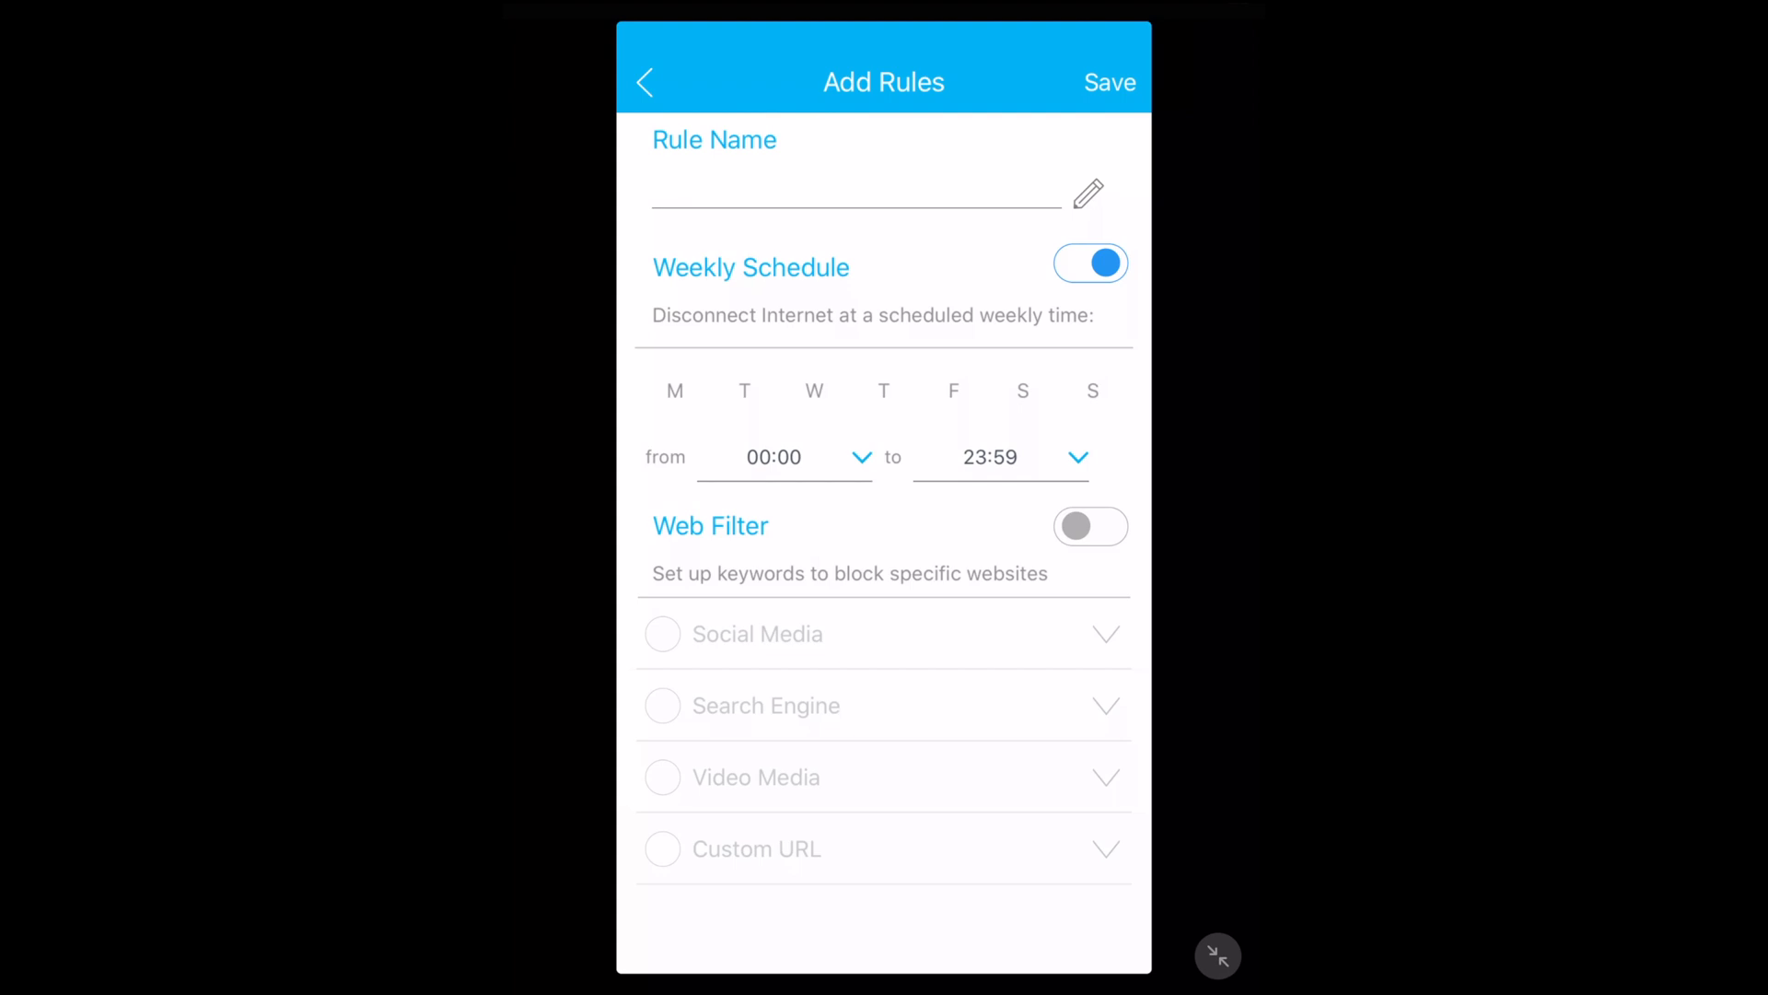
pyautogui.click(1090, 526)
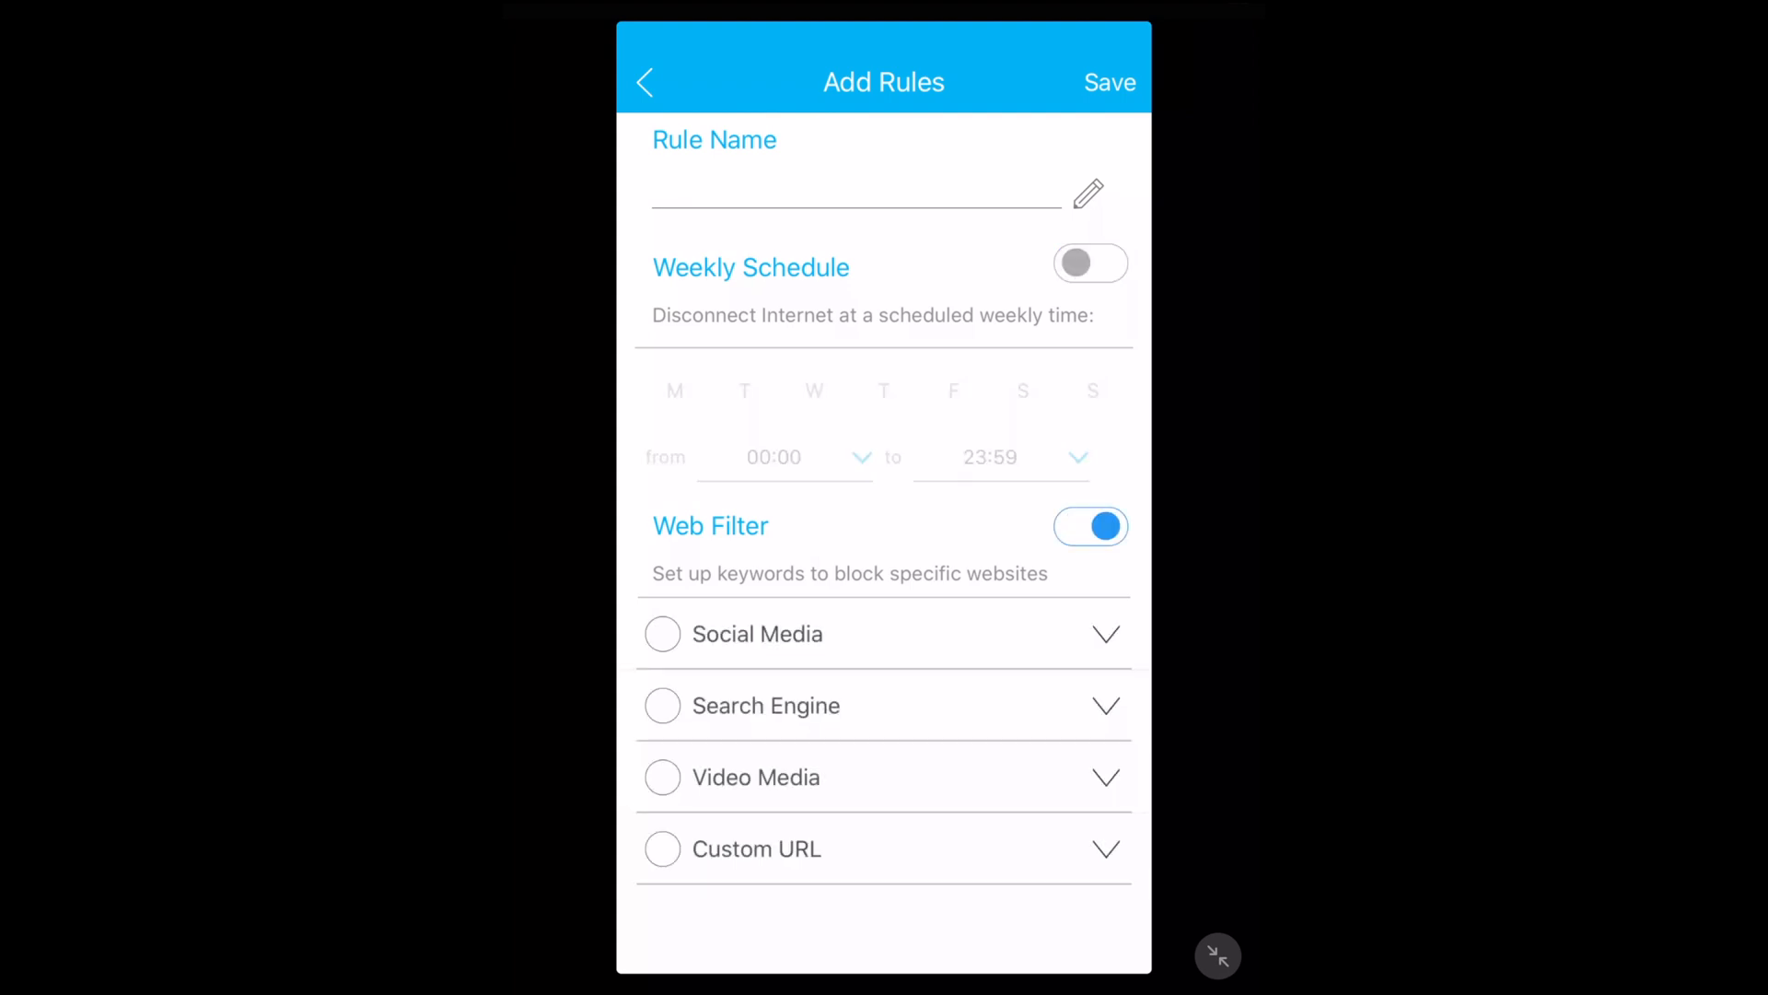
pyautogui.click(1105, 634)
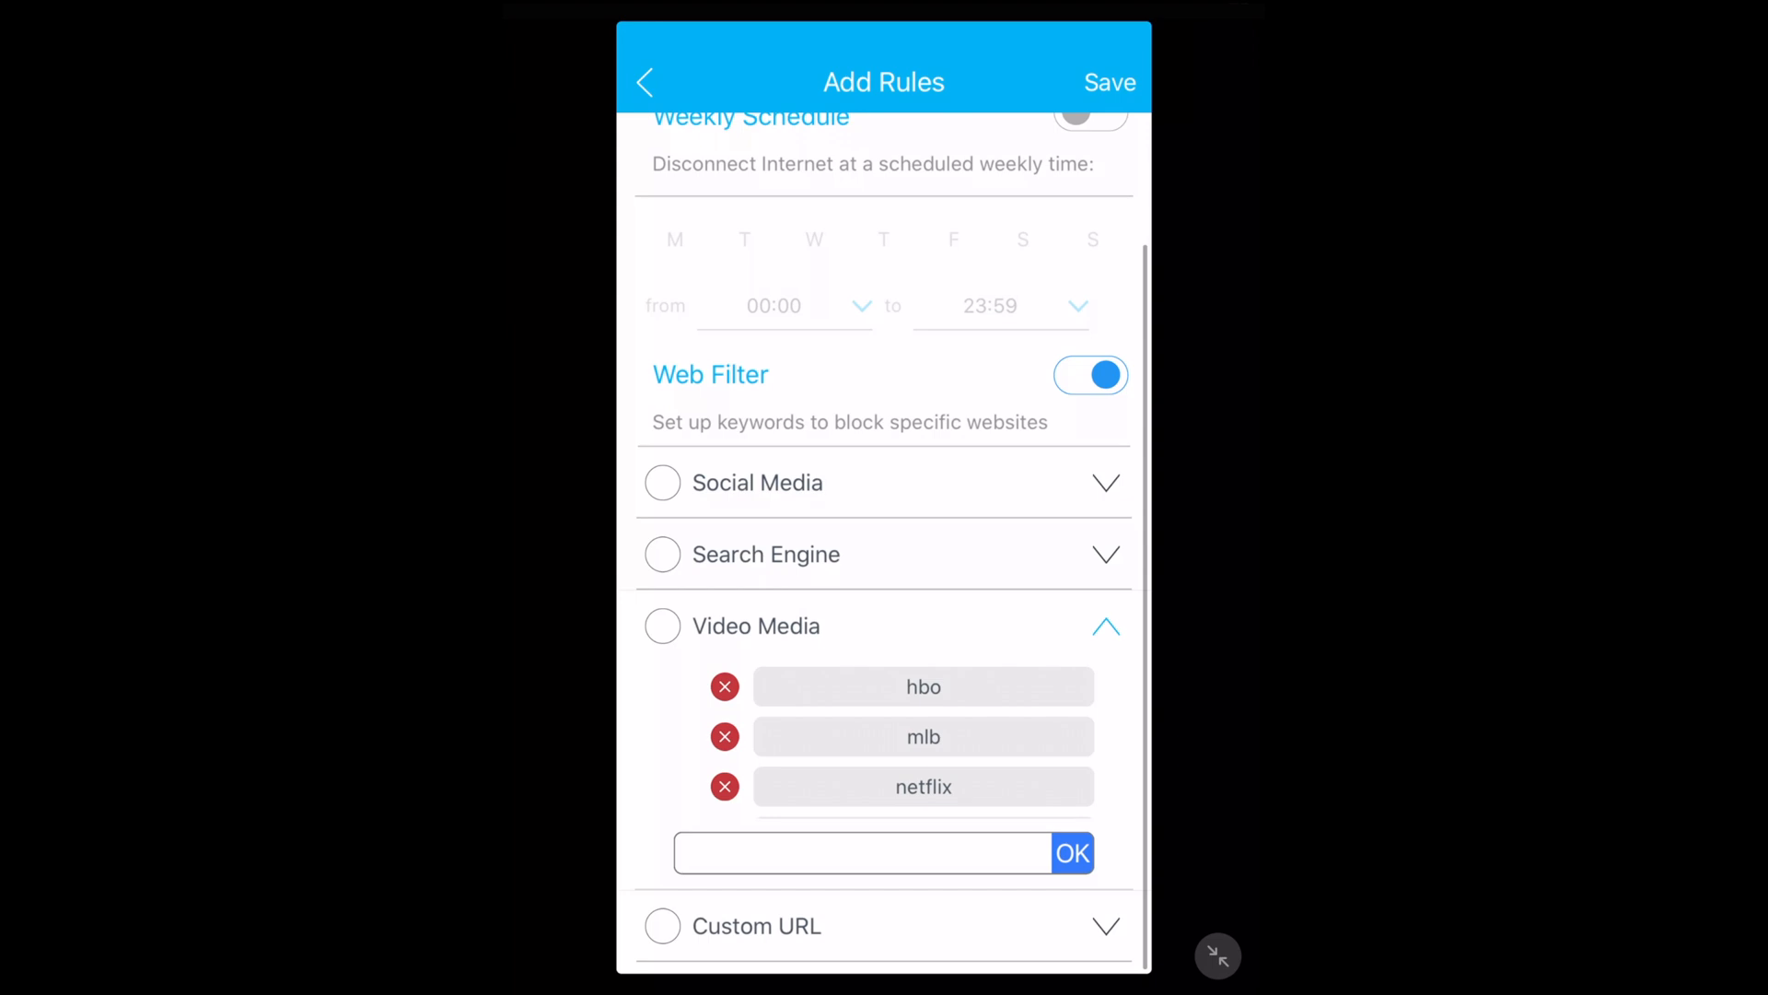
pyautogui.click(1105, 627)
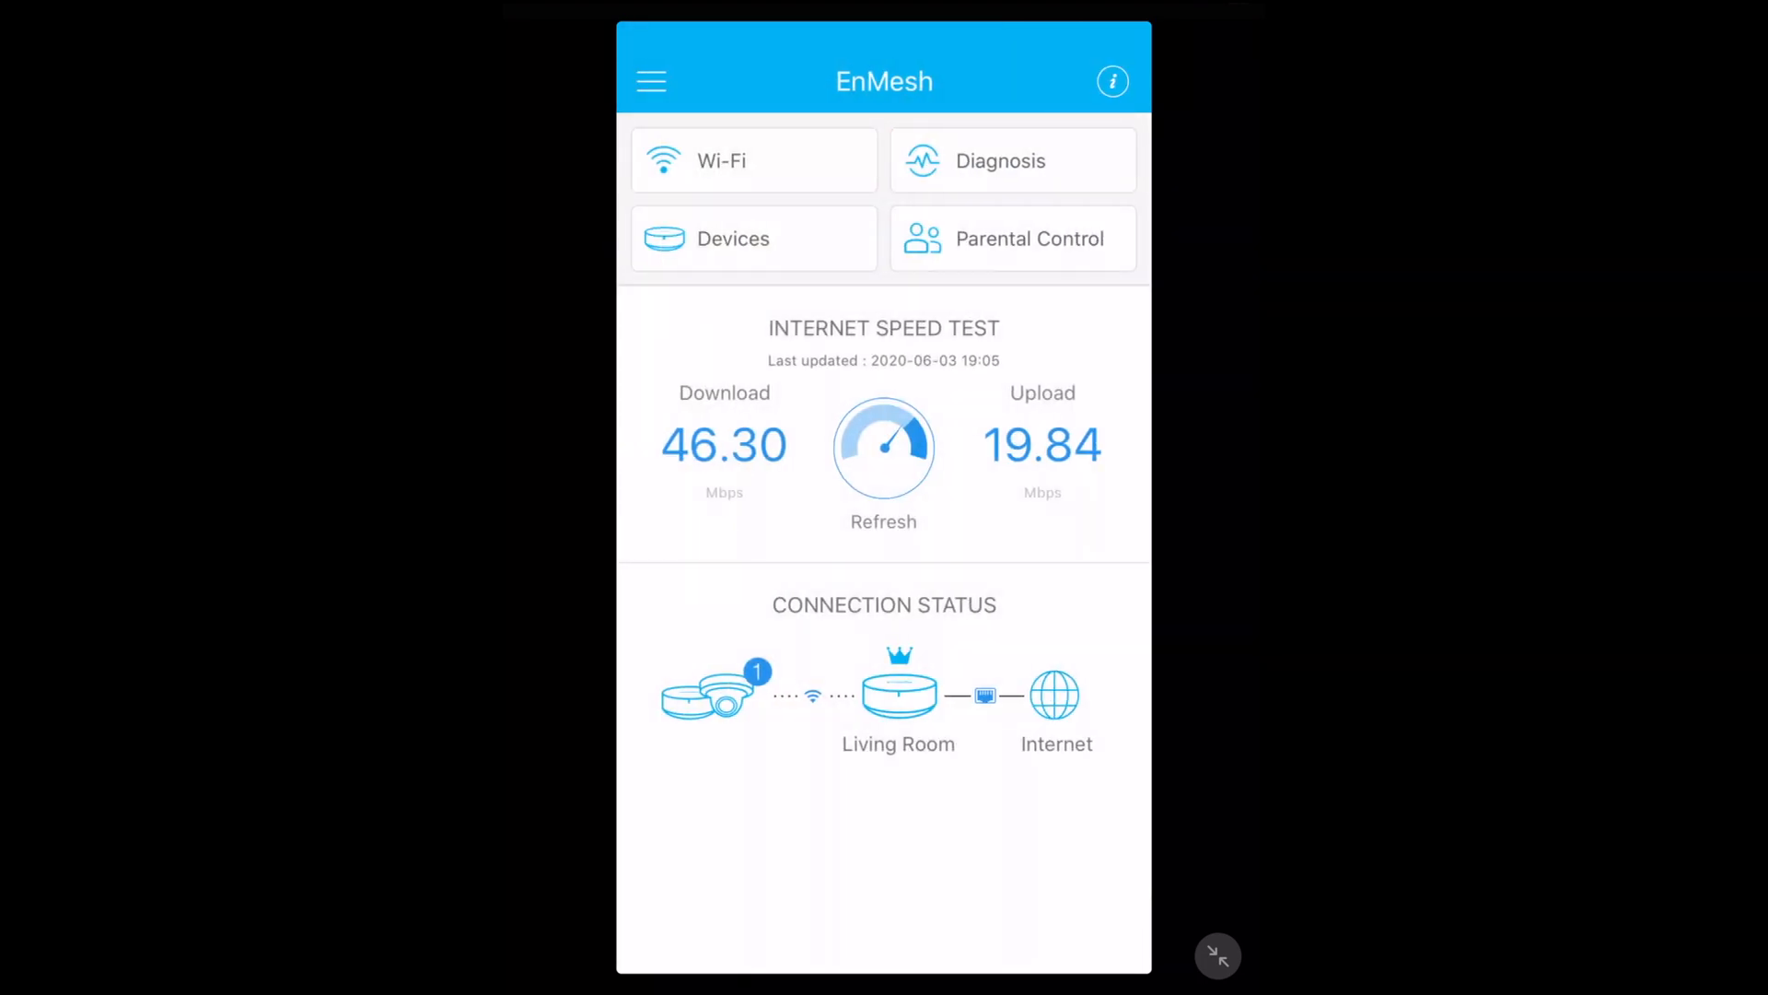
# Open Settings from the navigation drawer and view the PPPoE Internet settings.
pyautogui.click(651, 81)
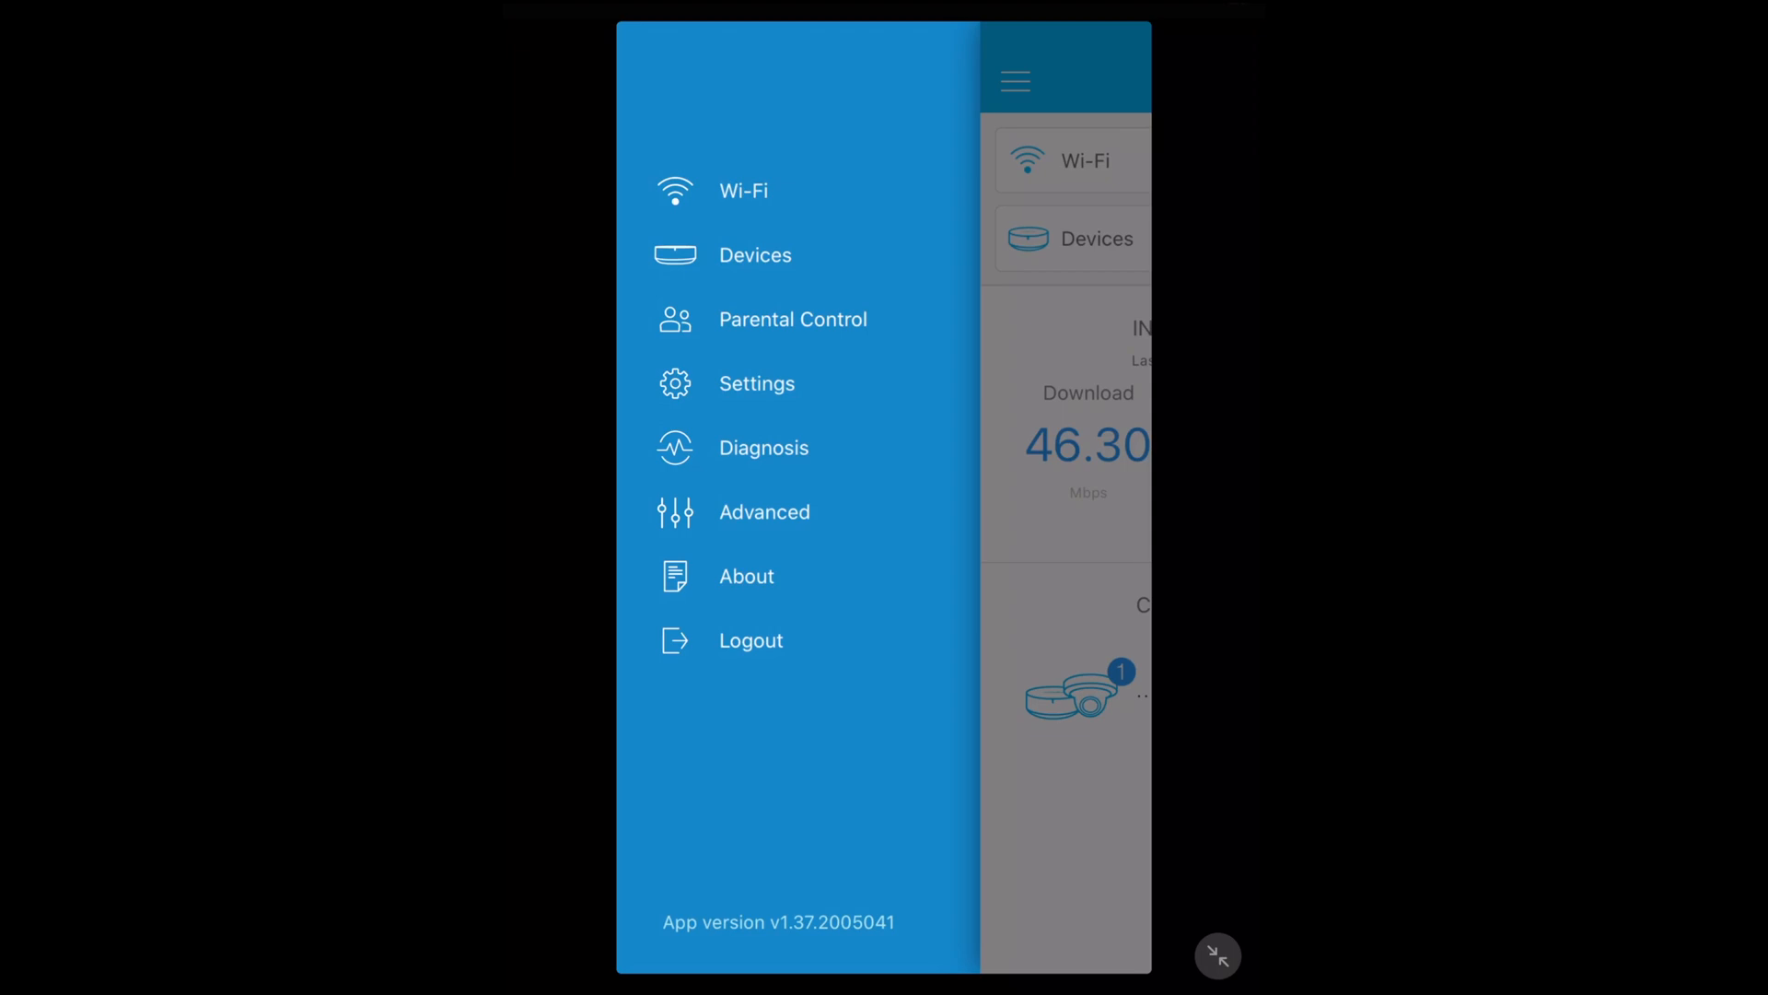
pyautogui.click(757, 383)
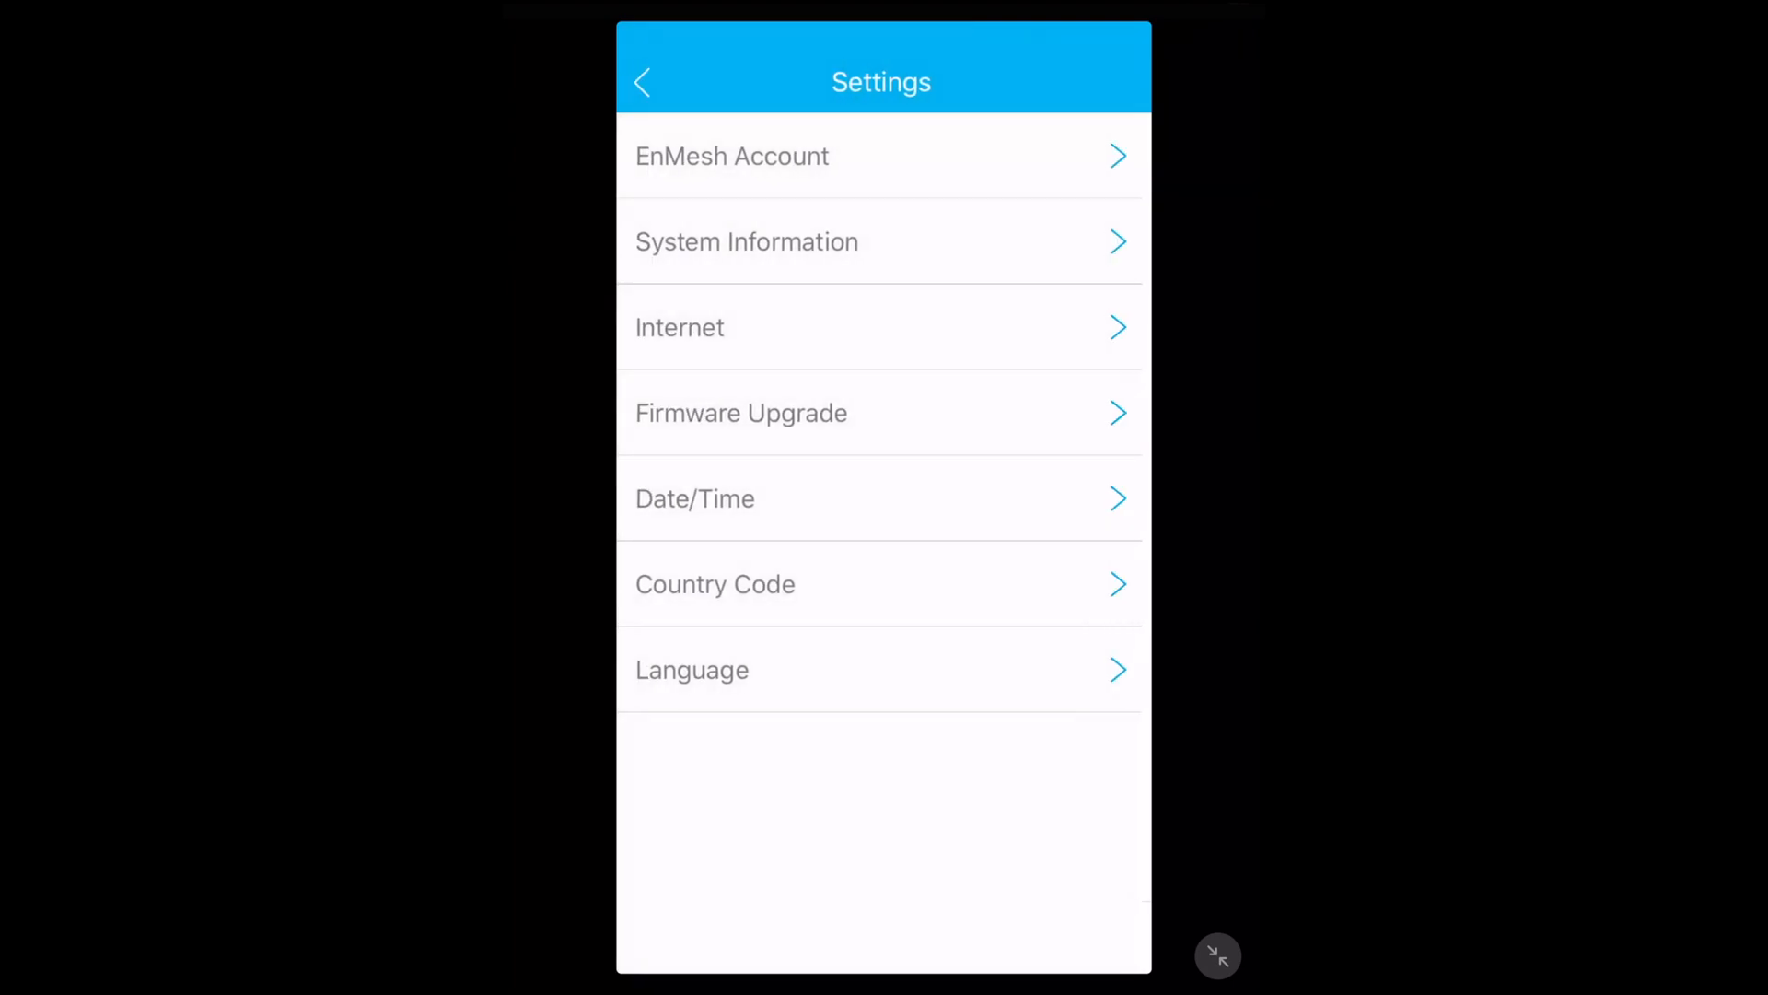
pyautogui.click(884, 327)
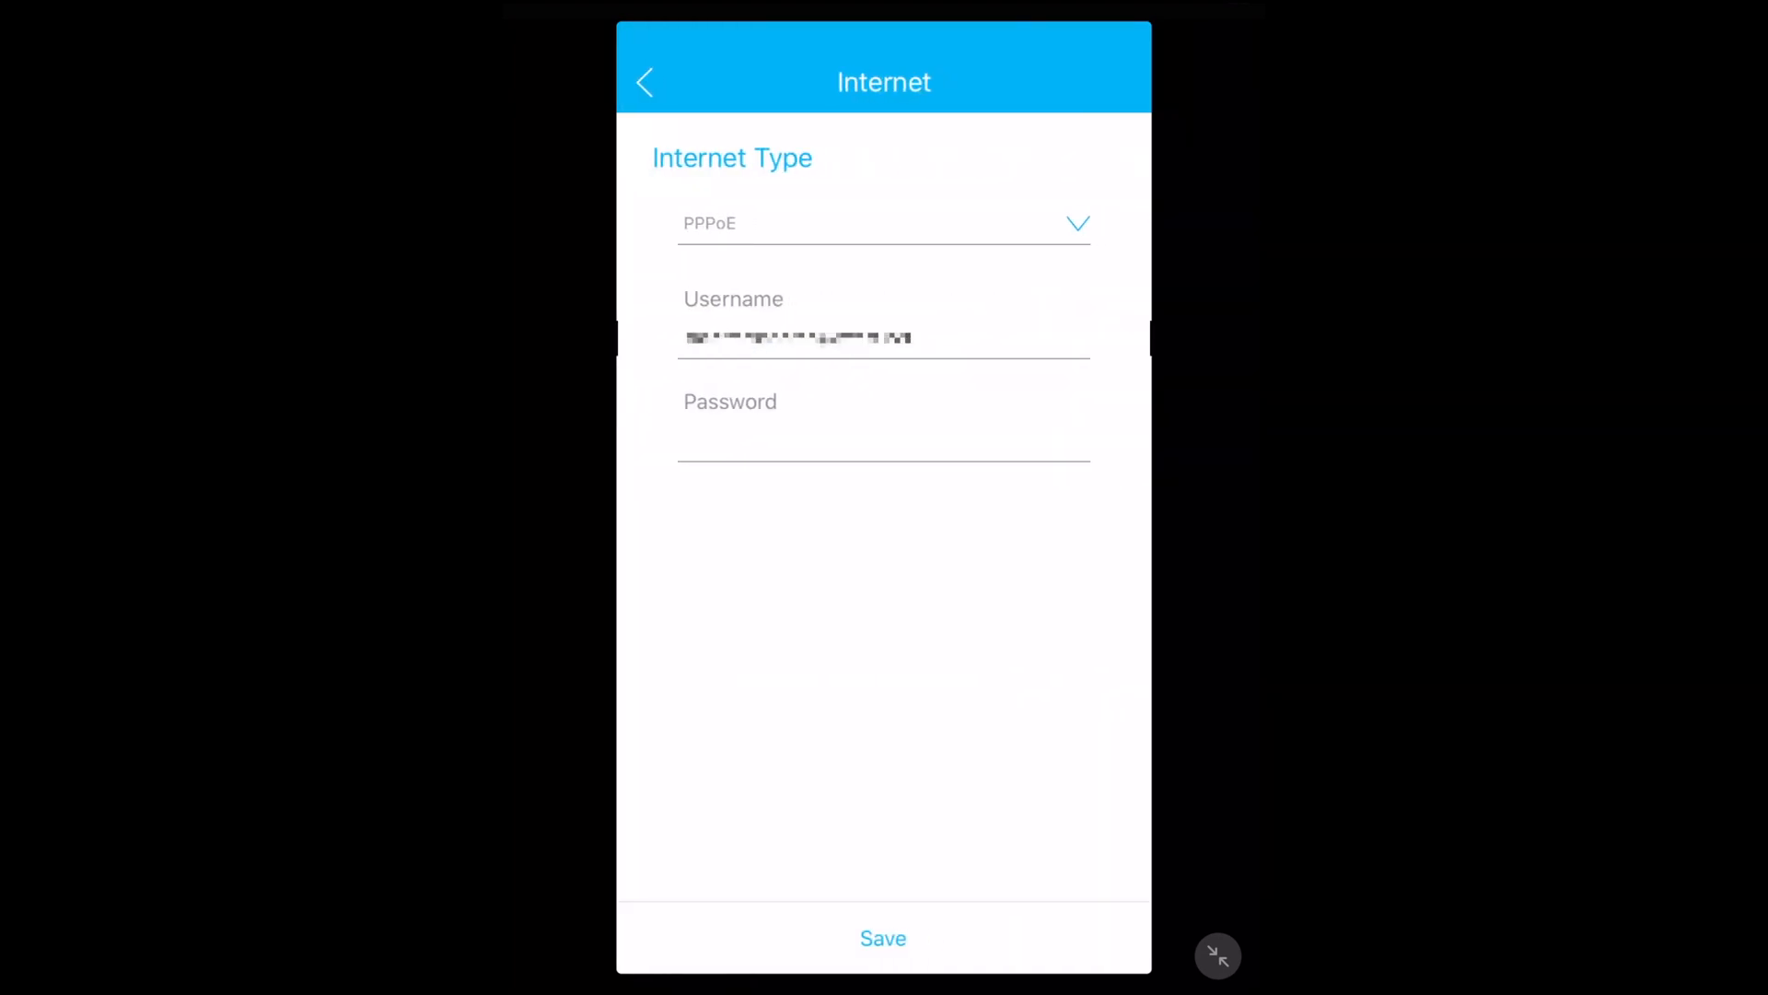
# Check the Living Room node's firmware upgrade status, showing Downloaded.
pyautogui.click(644, 82)
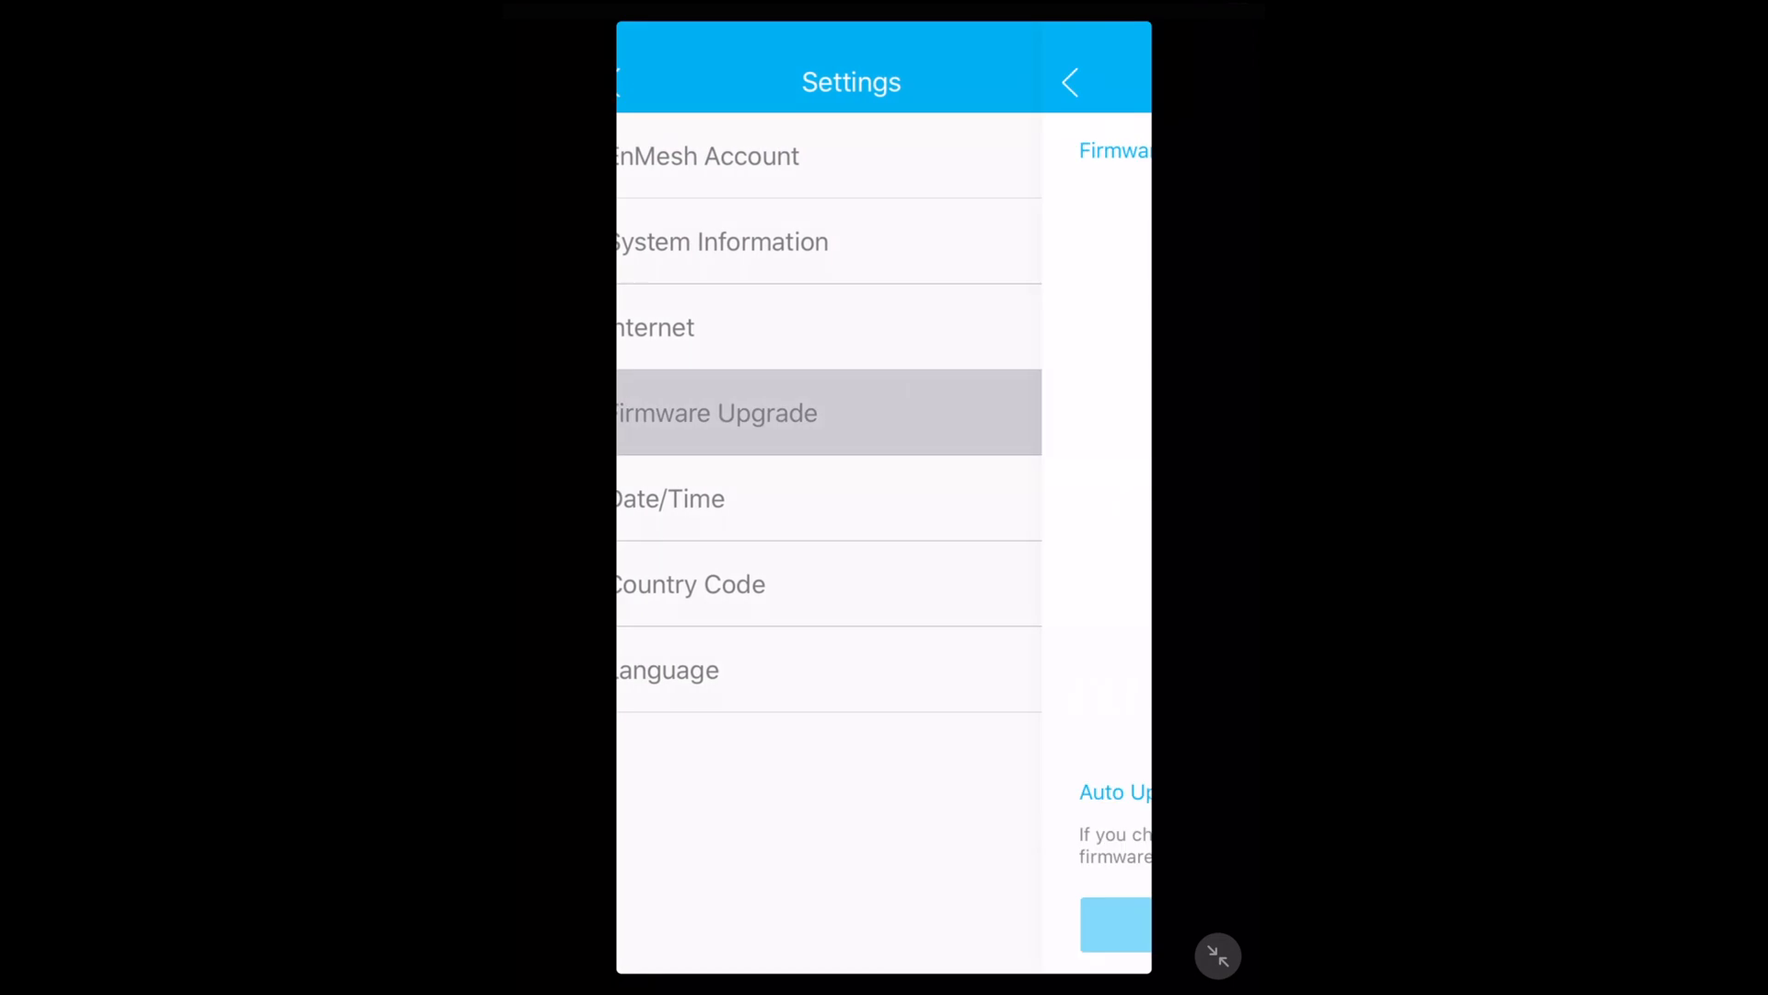
pyautogui.click(716, 412)
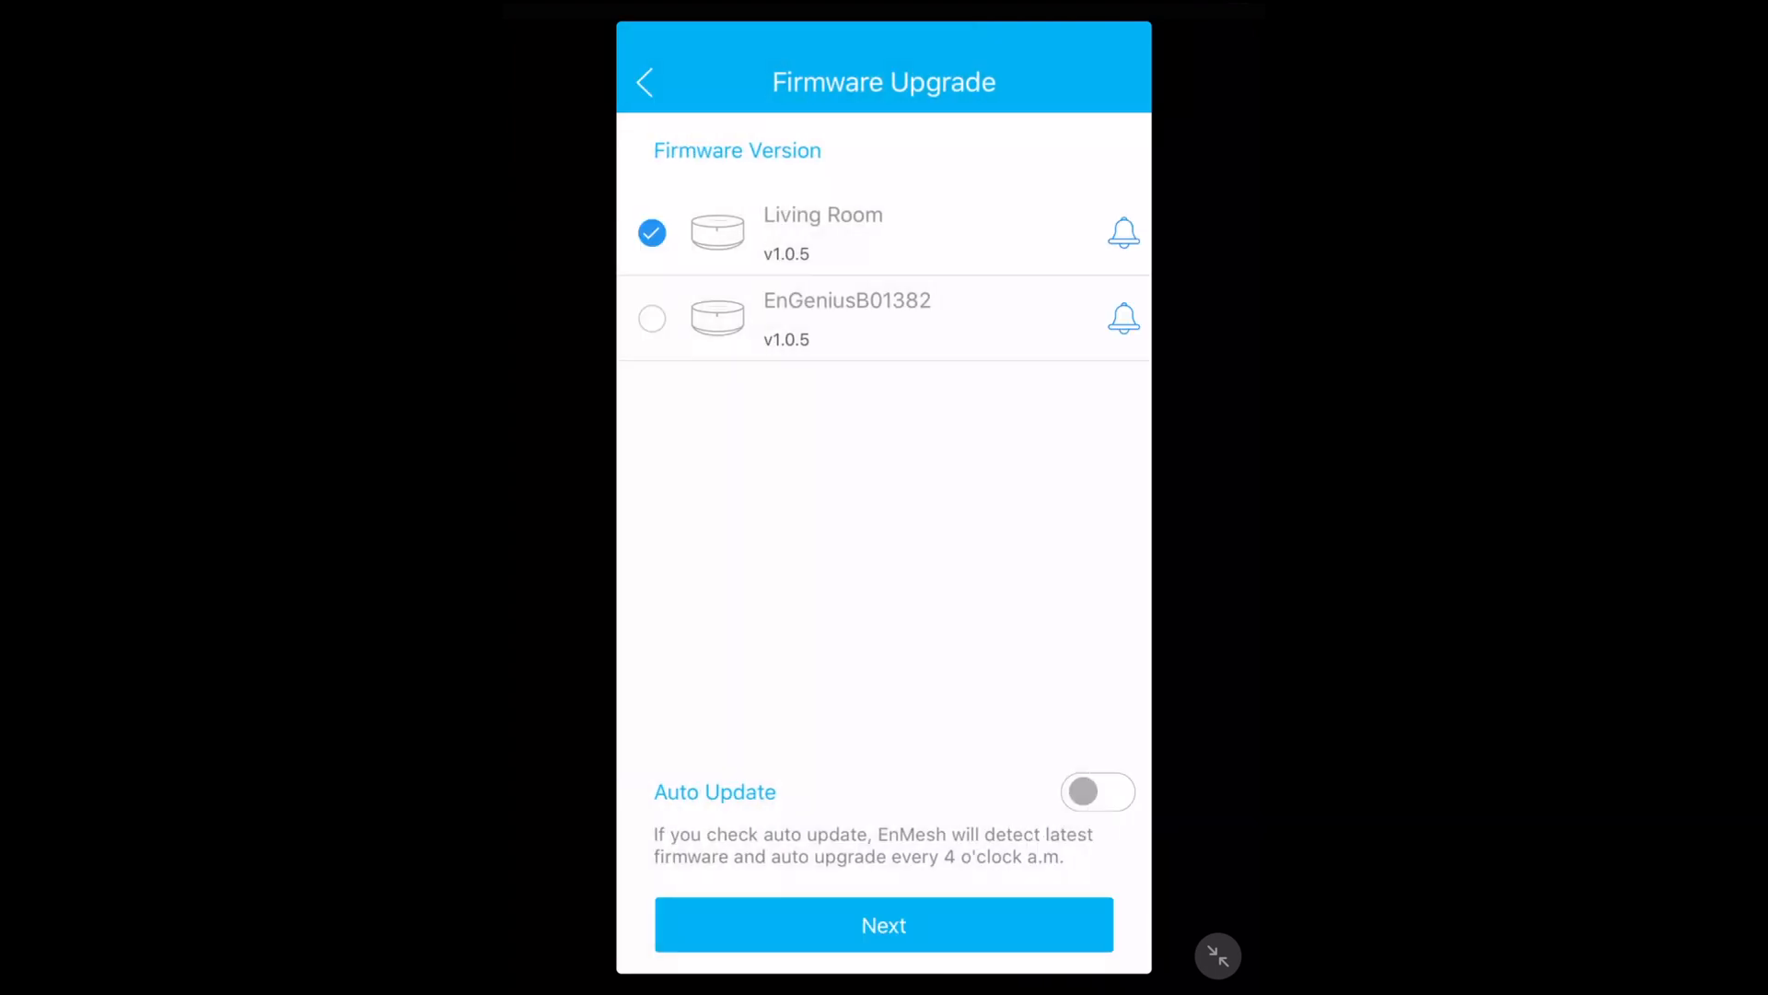
pyautogui.click(884, 924)
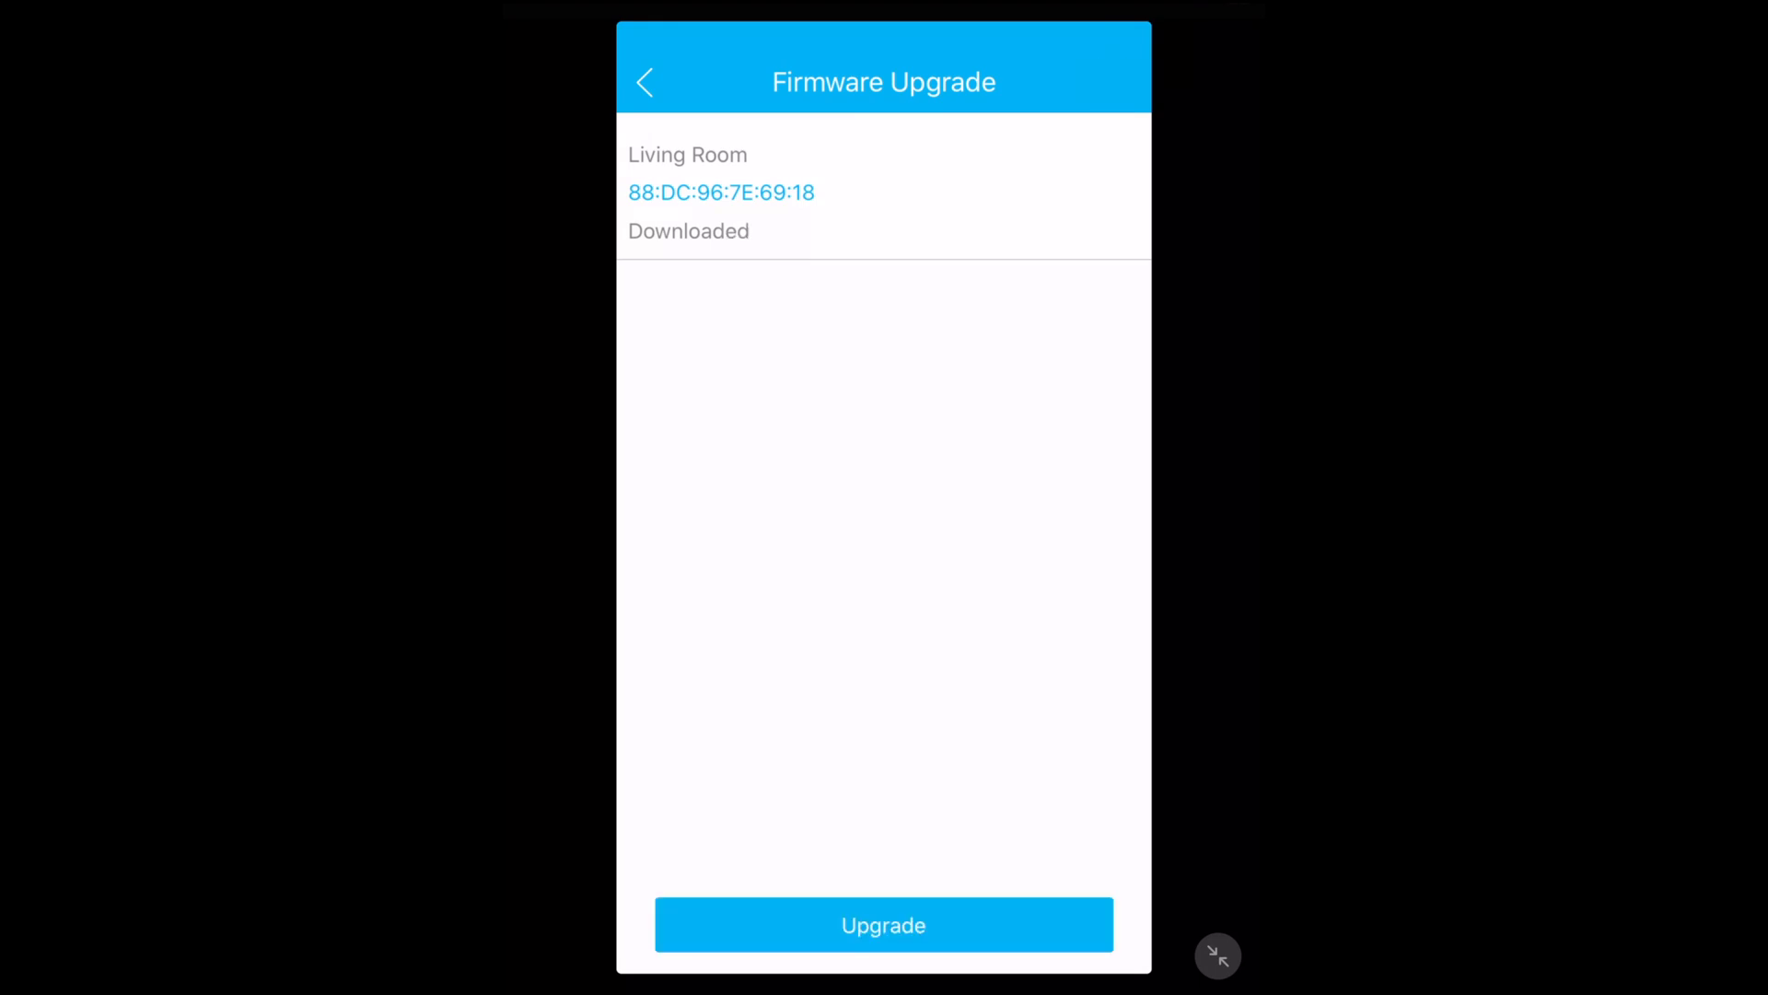
# Open Date/Time settings and browse the Time Zone list.
pyautogui.click(883, 925)
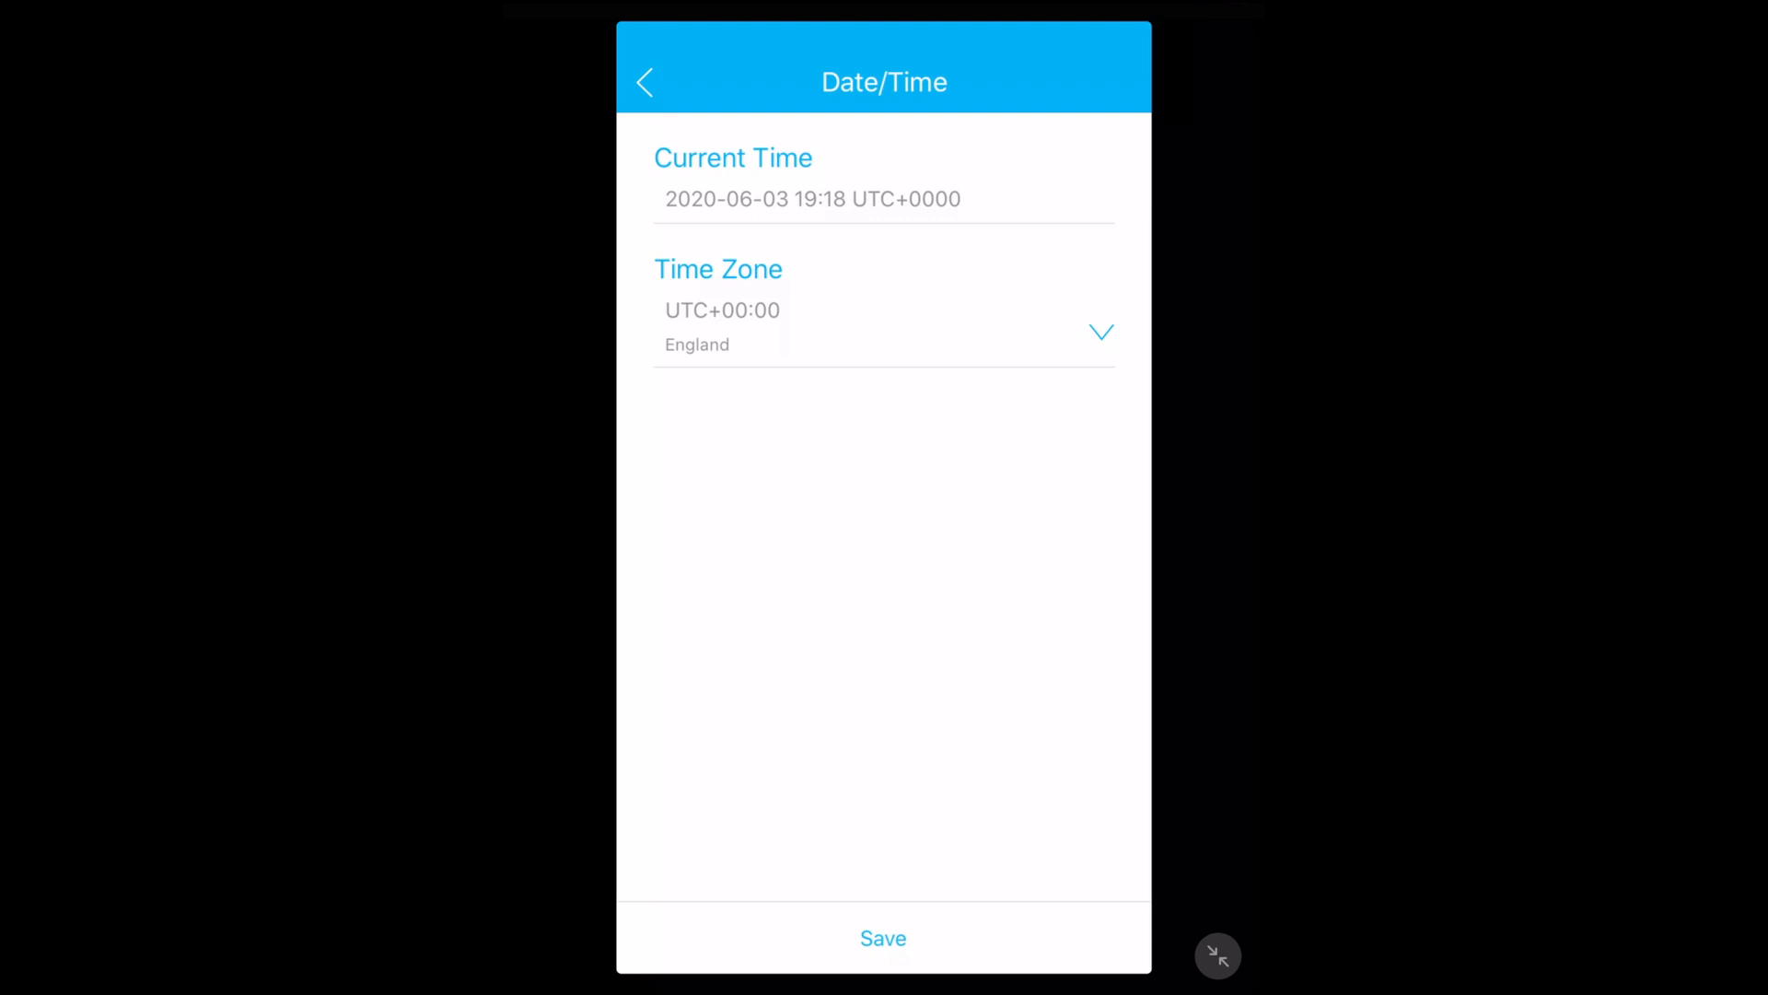
pyautogui.click(884, 327)
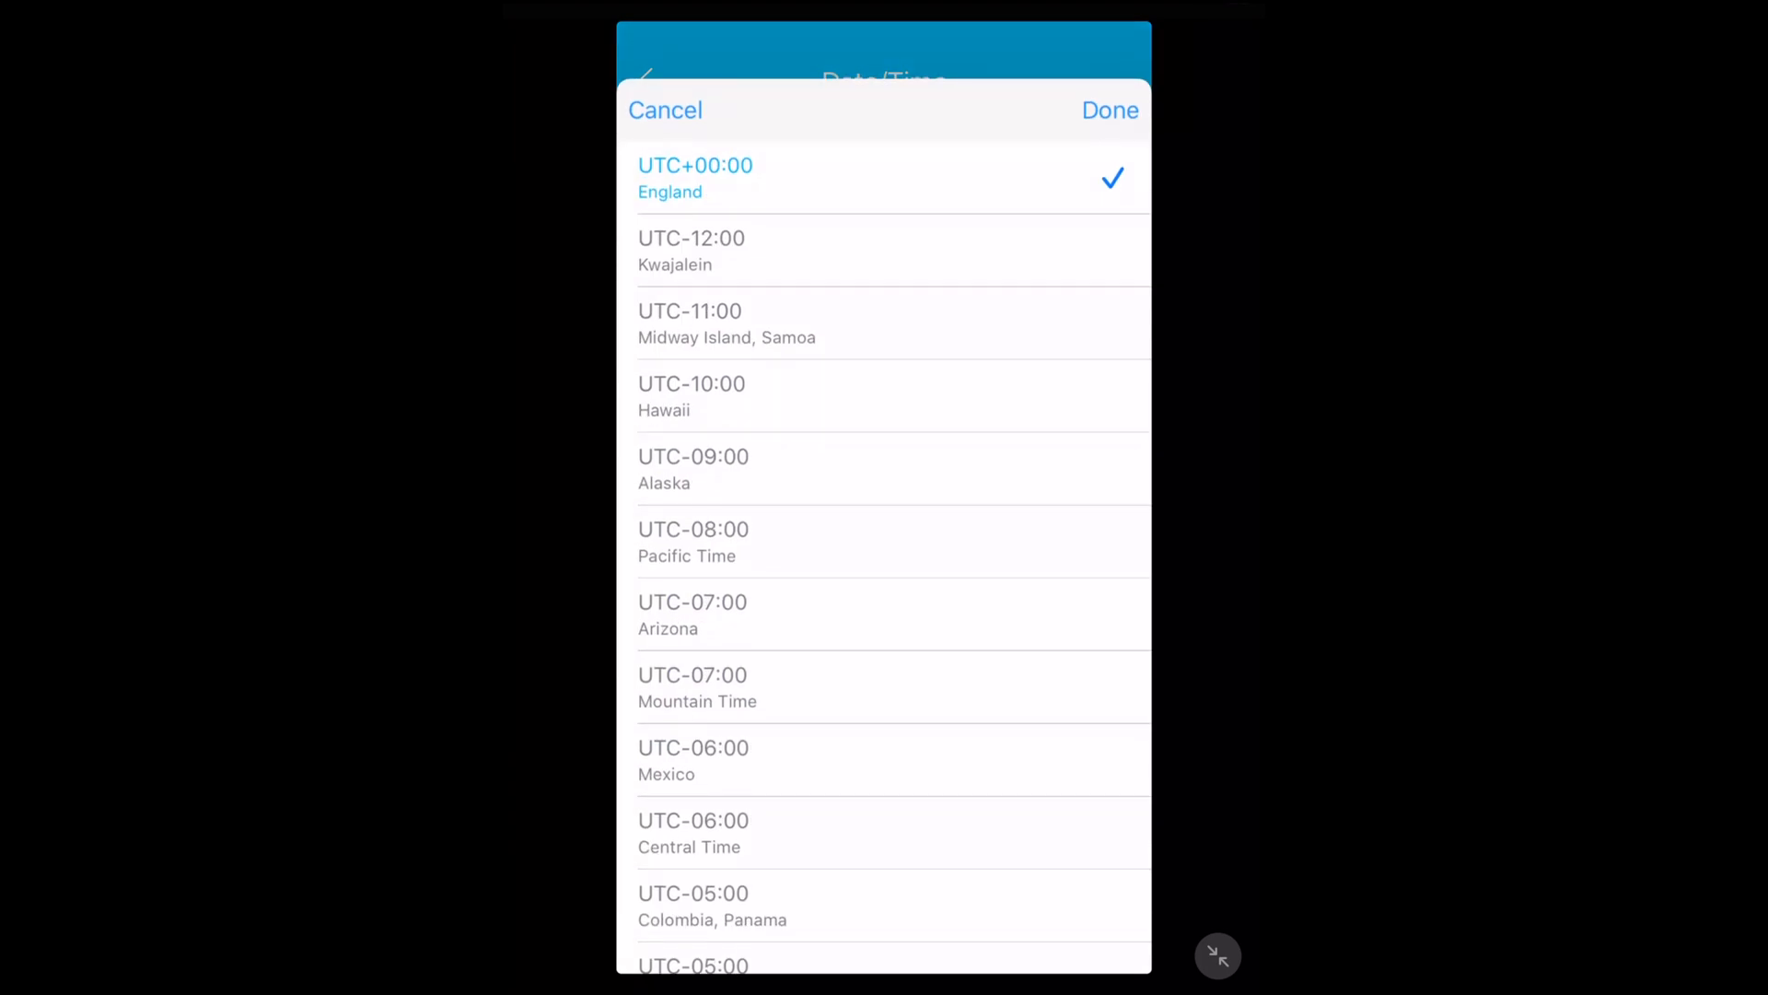
pyautogui.scroll(-3)
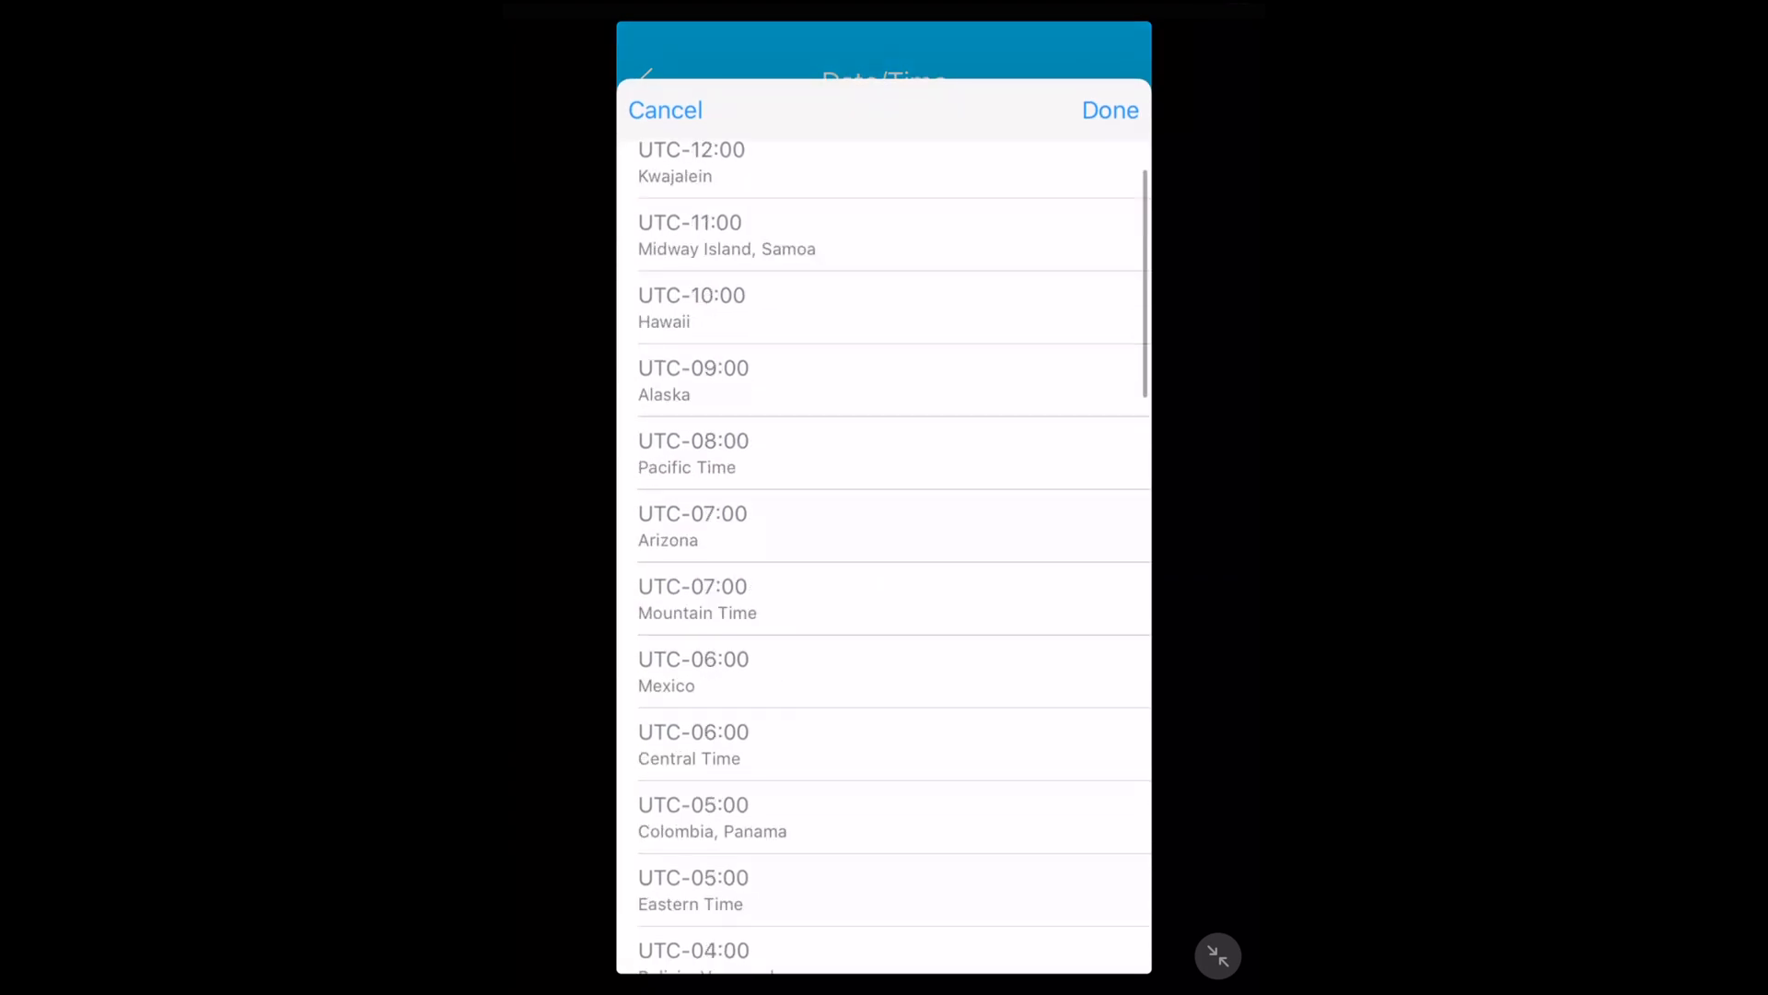